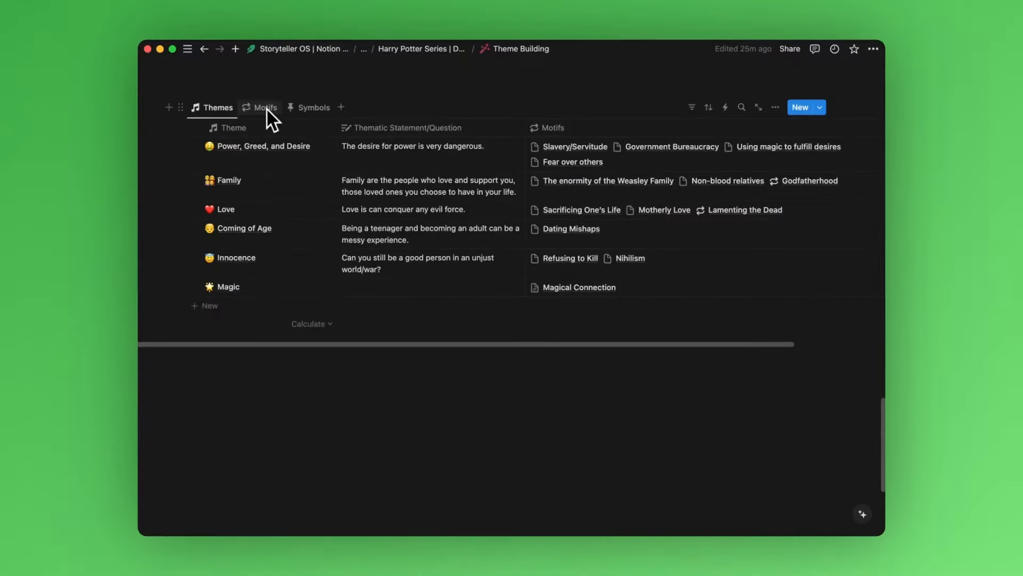
Step: Browse the example dashboard's motifs views and return to its themes table
left_click(314, 107)
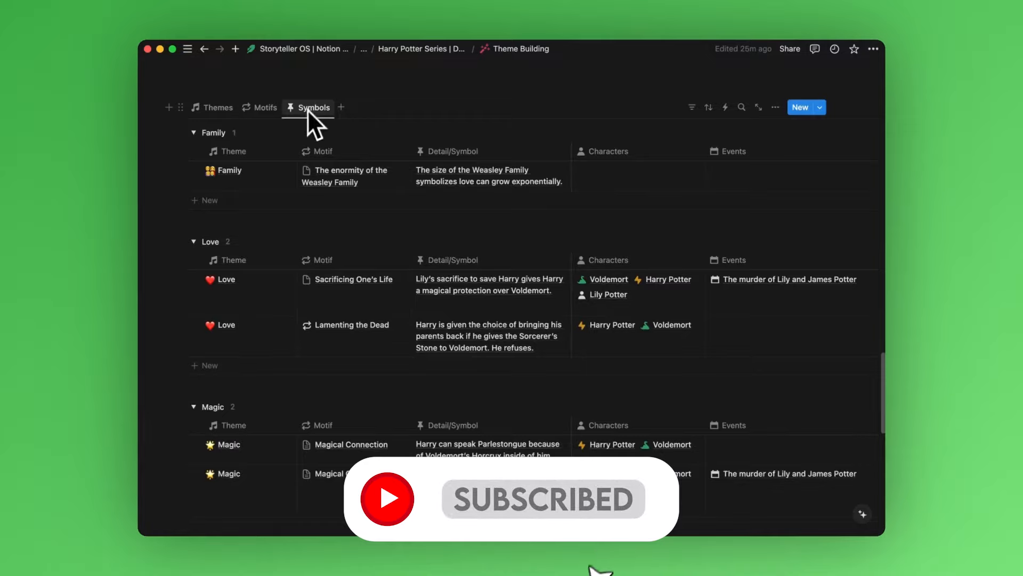
left_click(216, 106)
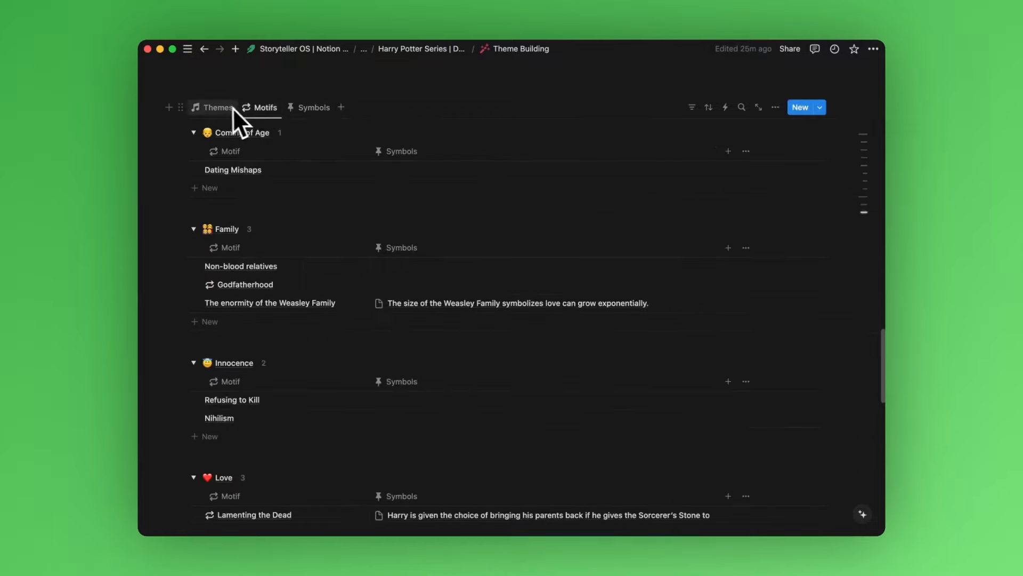
left_click(217, 107)
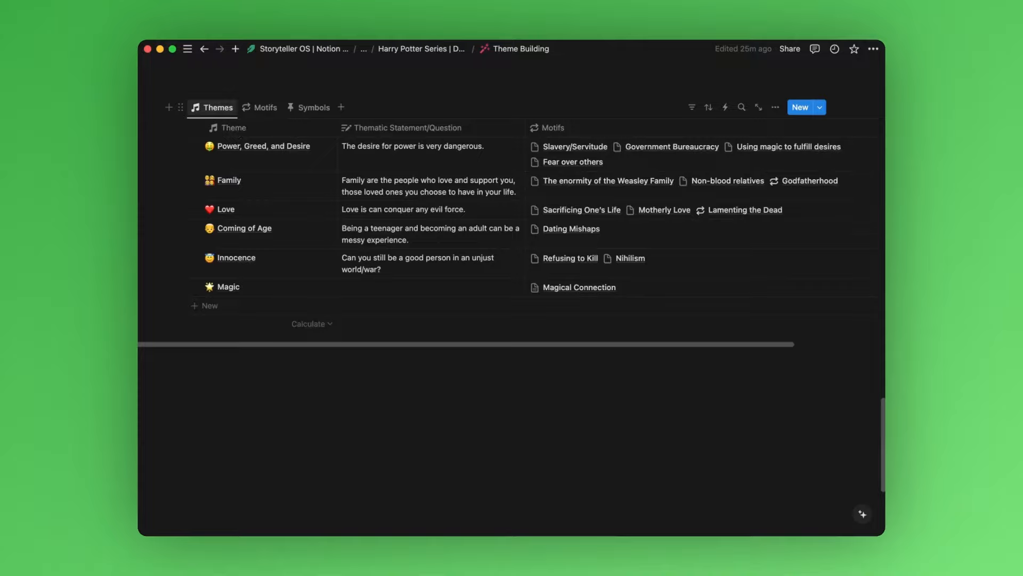
left_click(284, 48)
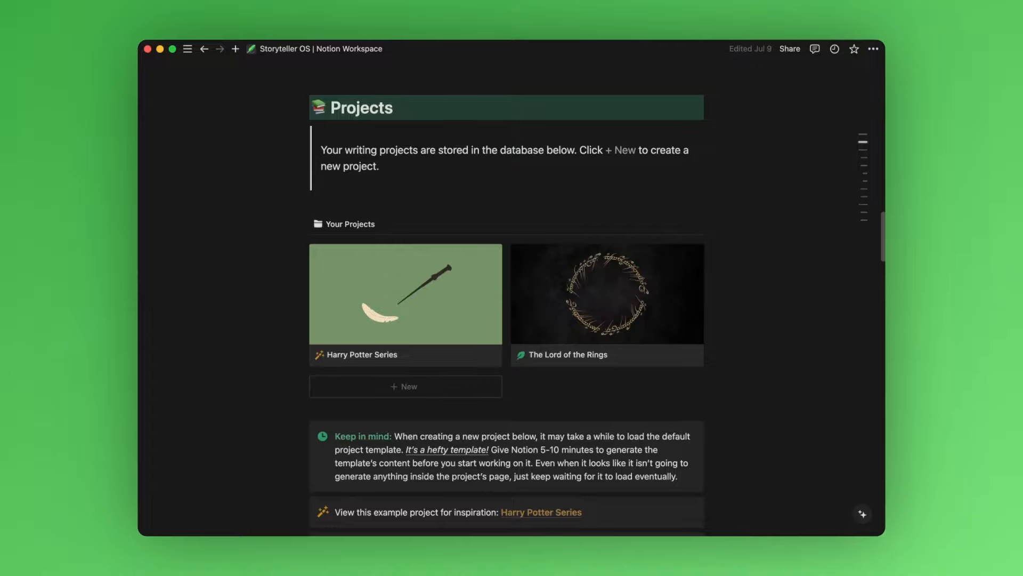
Step: Go to the Harry Potter Series project's Theme Building dashboard and check its empty Symbols view
left_click(405, 295)
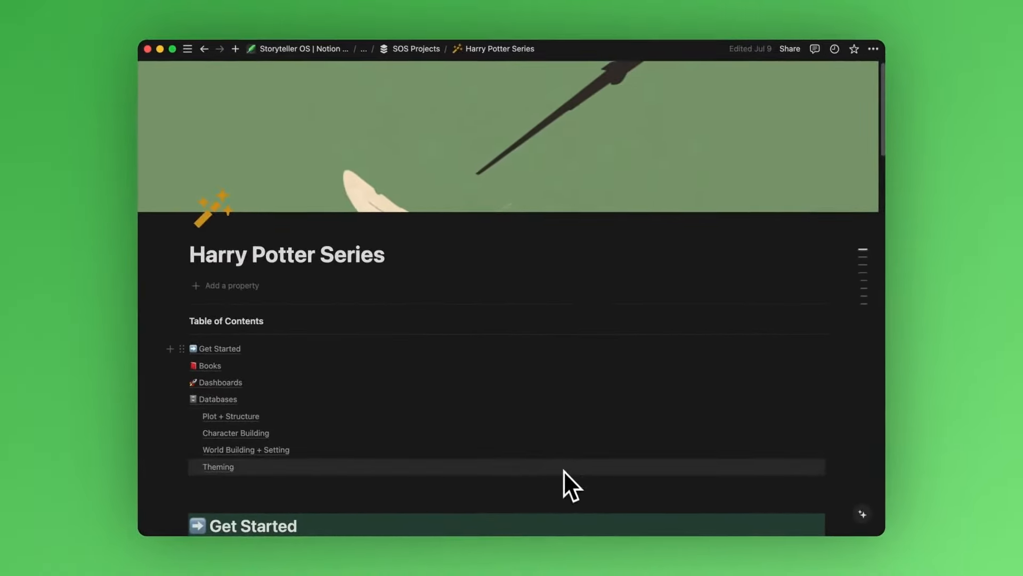
scroll("down", 3)
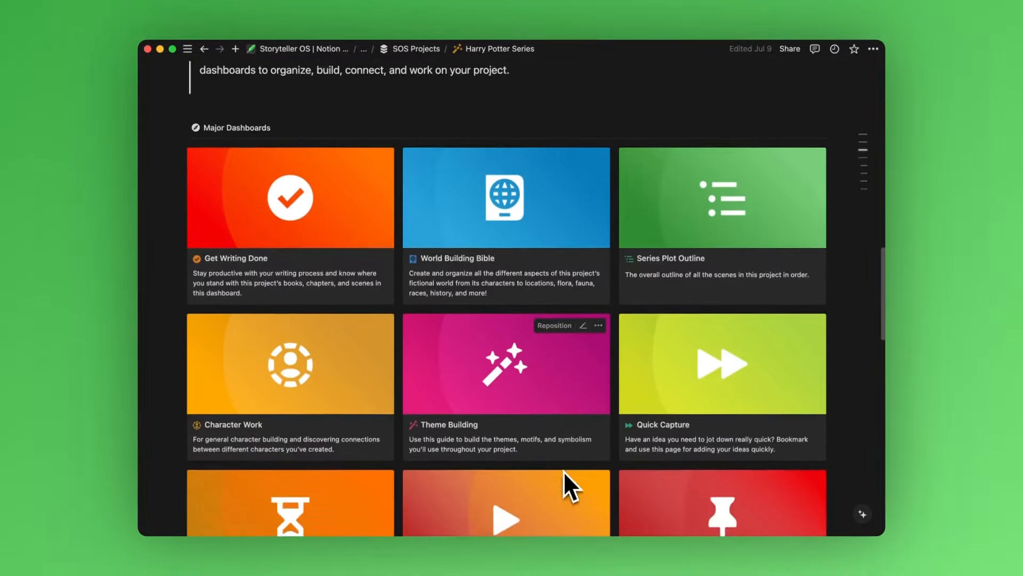
left_click(505, 363)
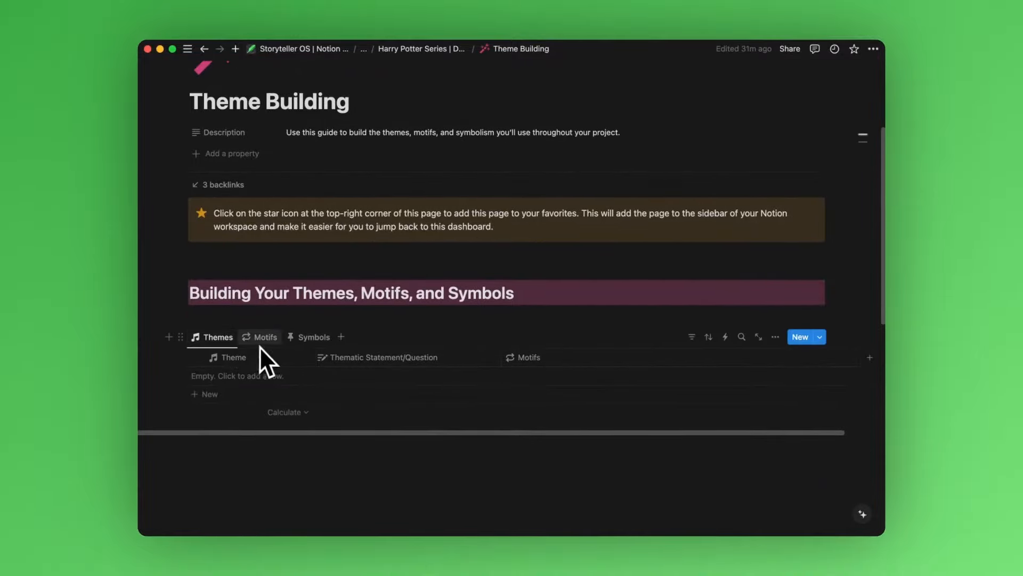
mouse_move(313, 337)
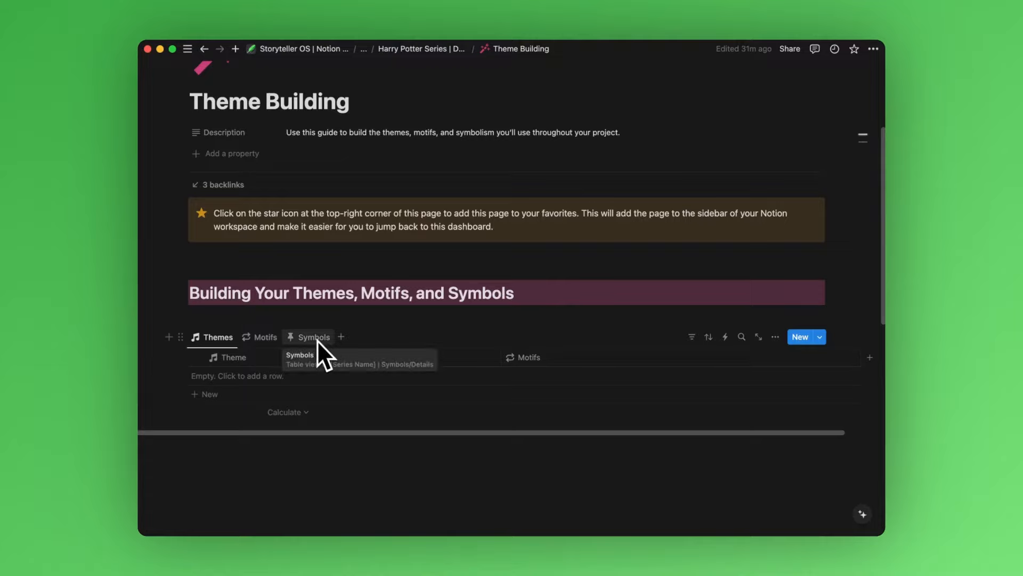
left_click(217, 337)
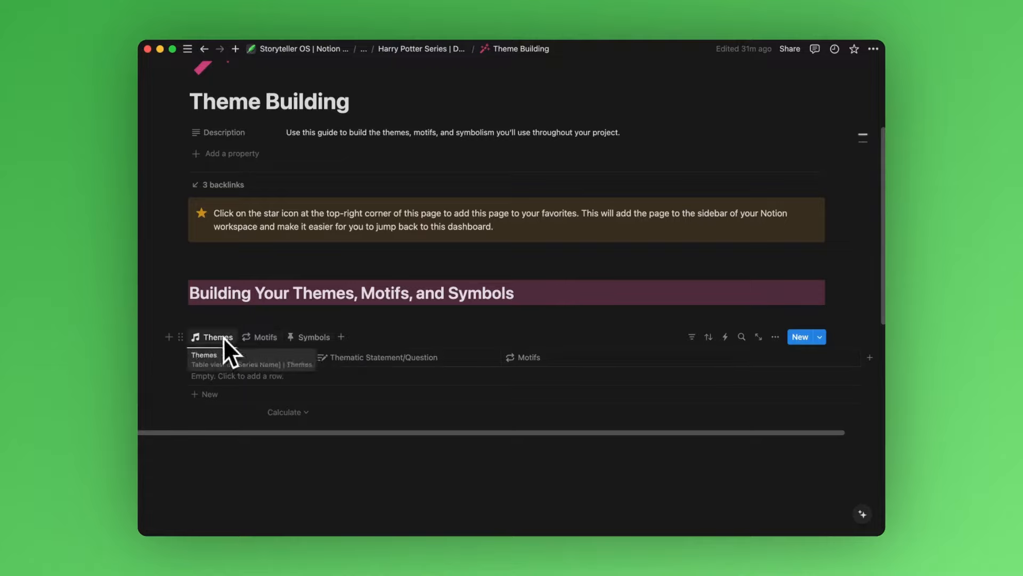
mouse_move(268, 486)
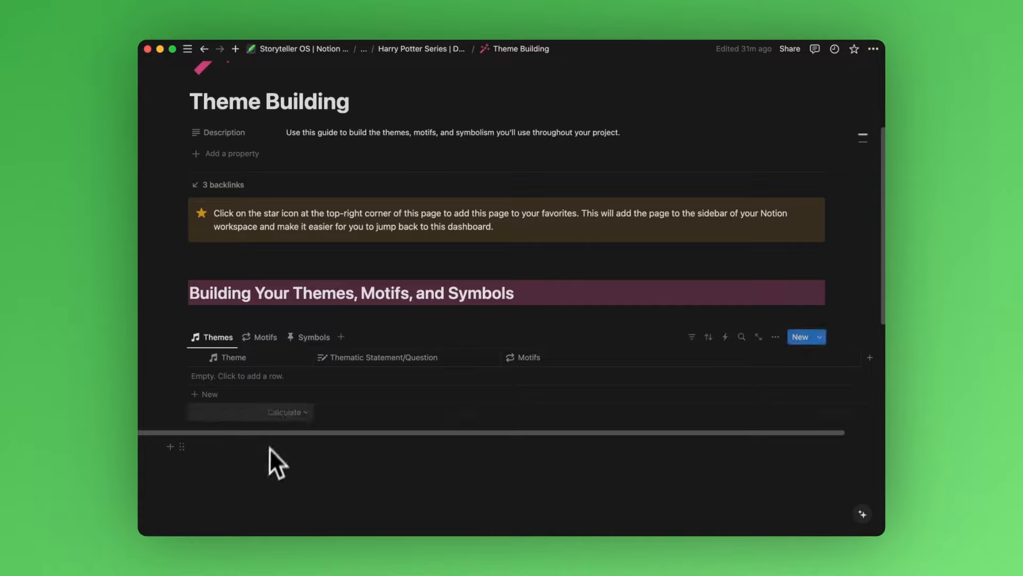
mouse_move(255, 392)
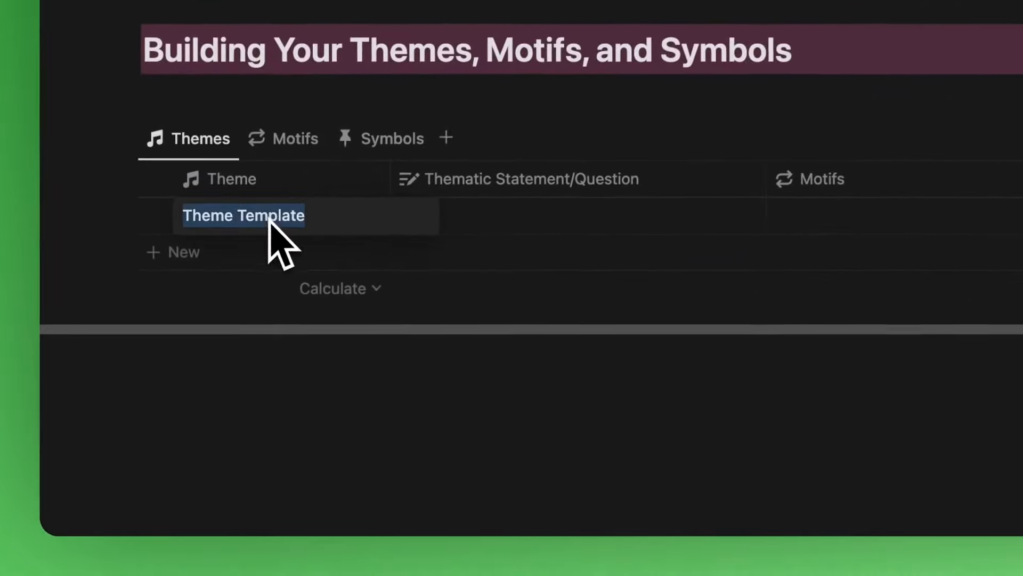
Step: Add Death and Power and Greed as new rows in the Themes table
type("Death")
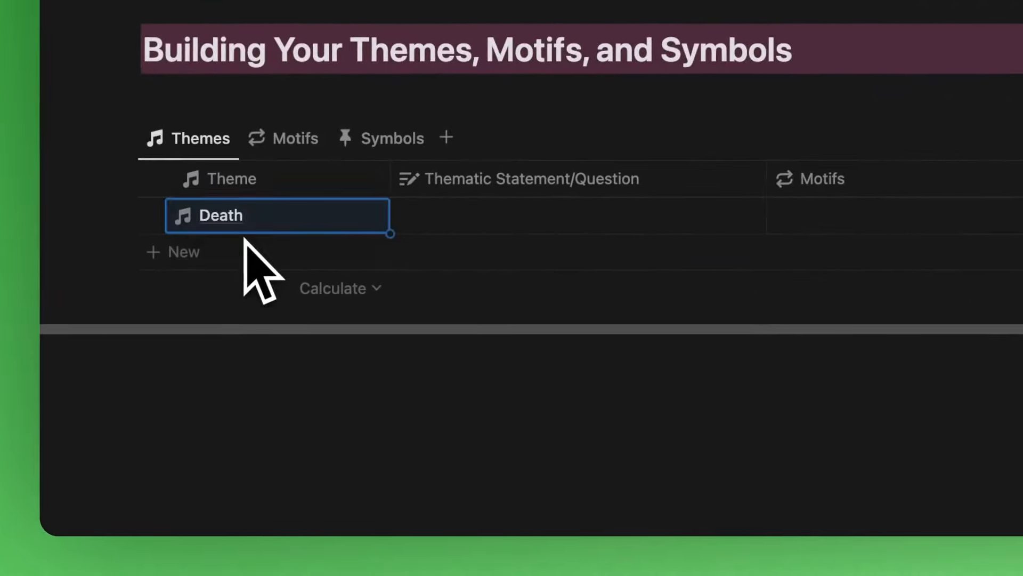
type("Power and Greed")
type("Coming of Age")
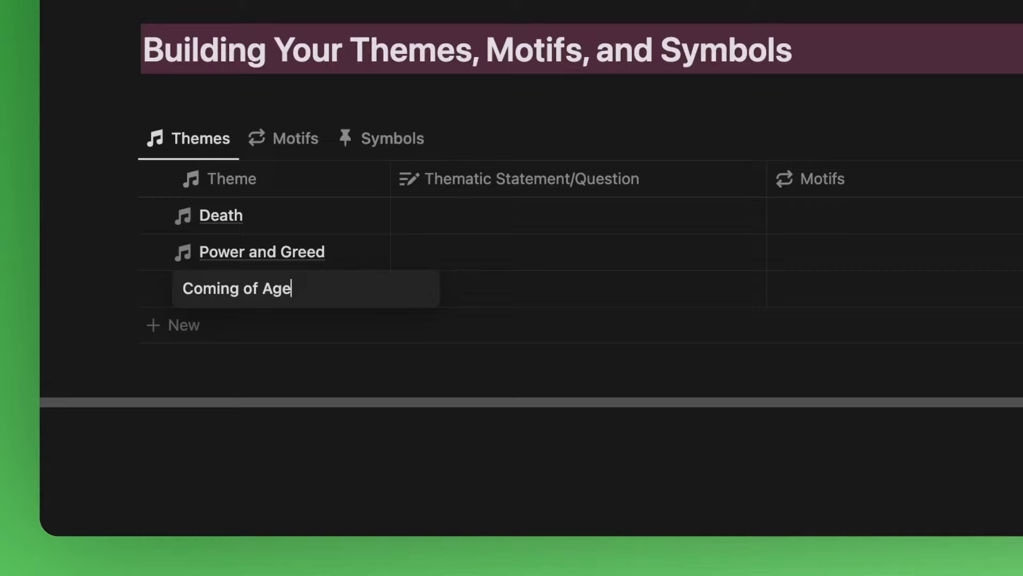
mouse_move(280, 476)
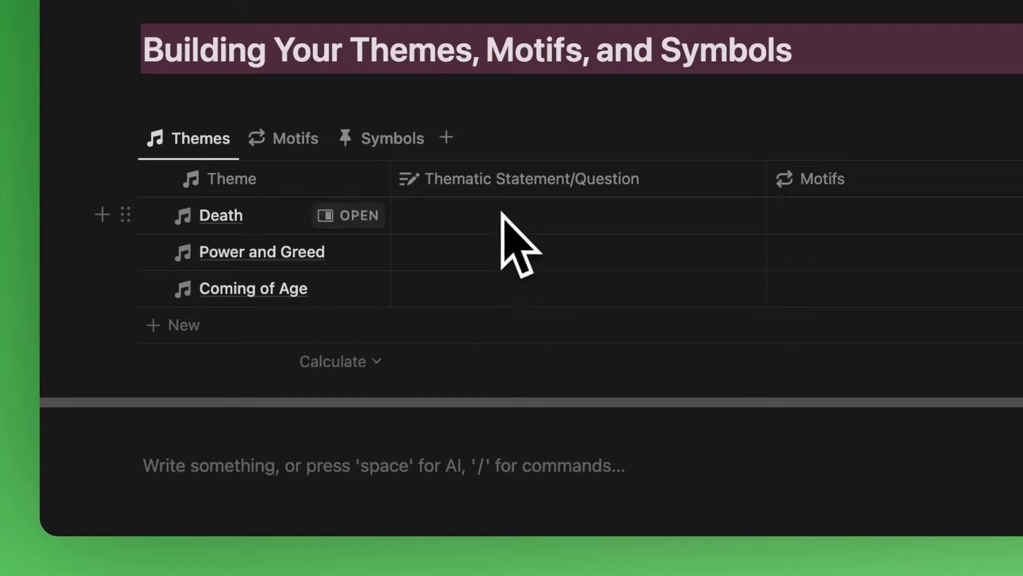
Step: Write Death's statement: death is a natural part of life and loved ones stay with us
left_click(577, 214)
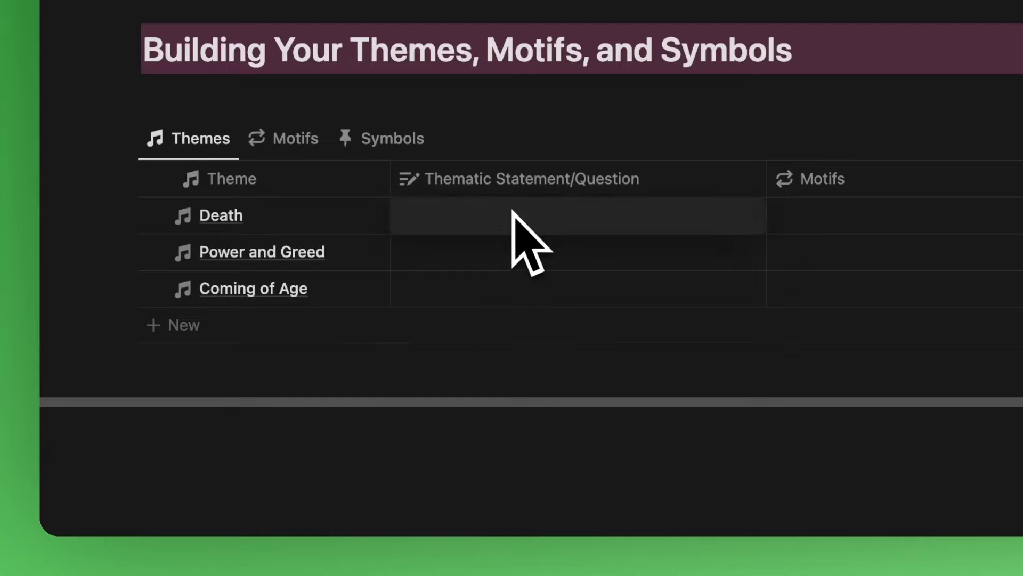
type("Death is a natural")
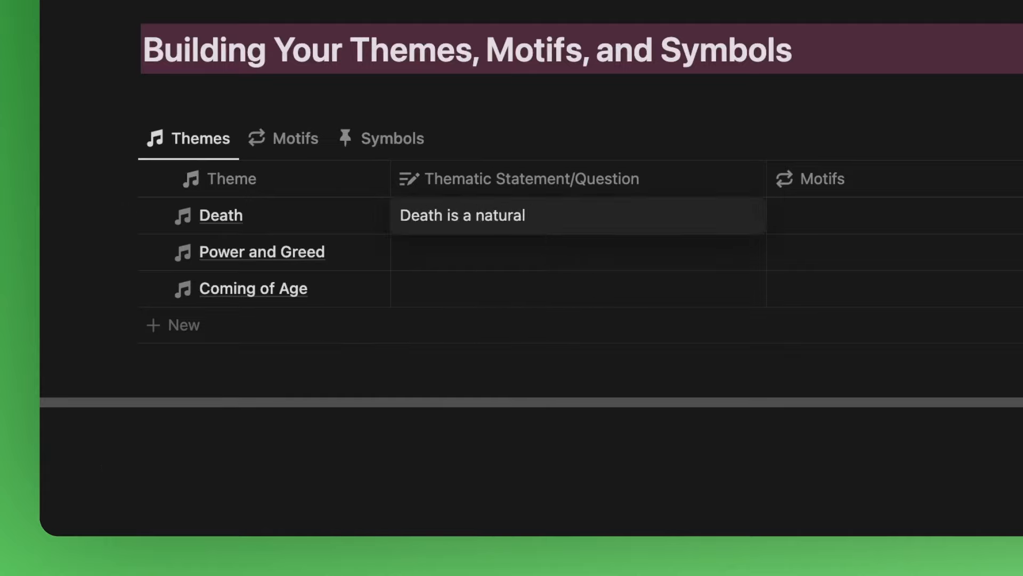
type("part of")
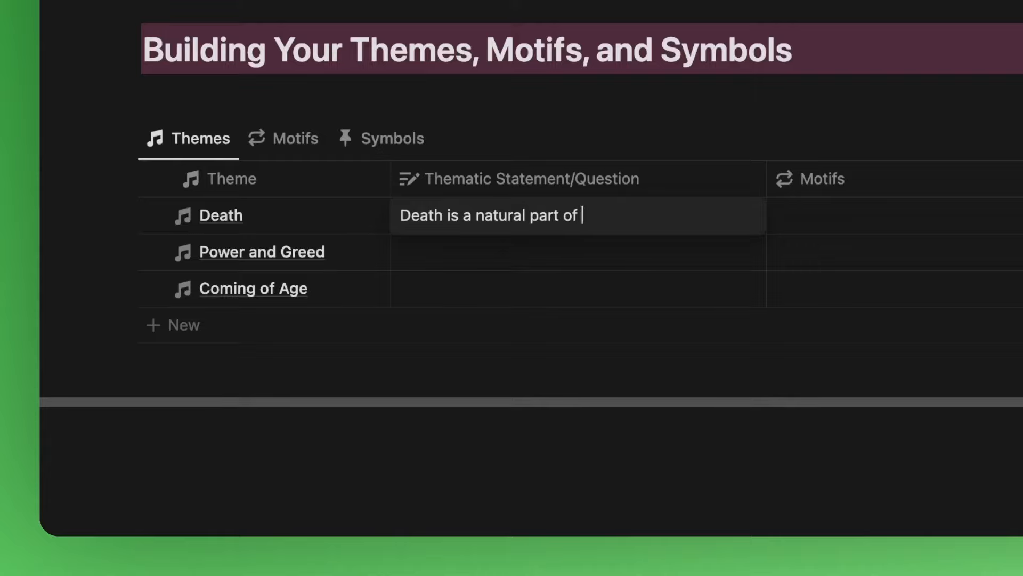
type("life and the ones we love always stay with us after they die.")
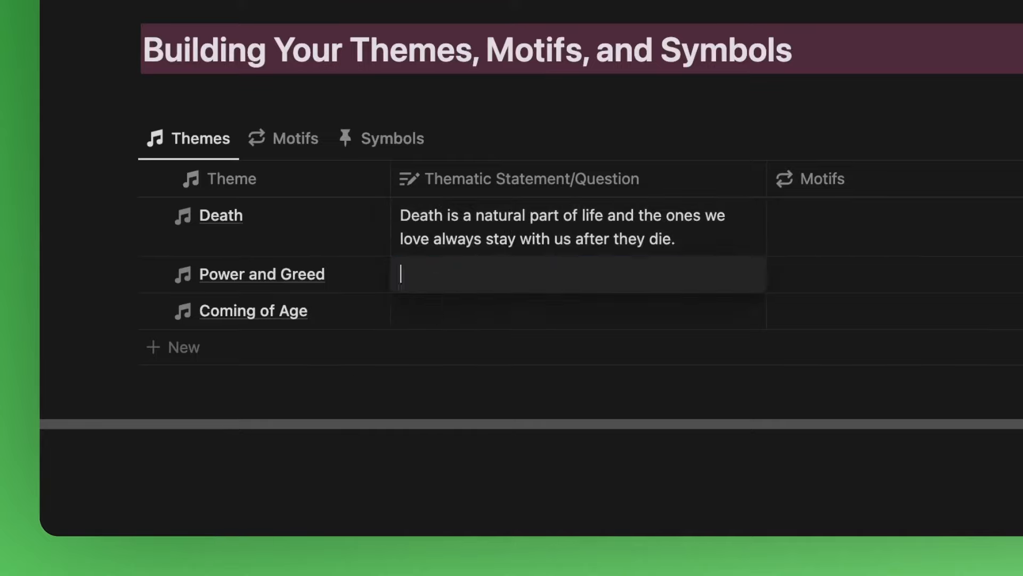
Step: Write statements for Power and Greed (desire for power is dangerous) and Coming of Age (being a teen is messy)
type("The desire for power is very dan")
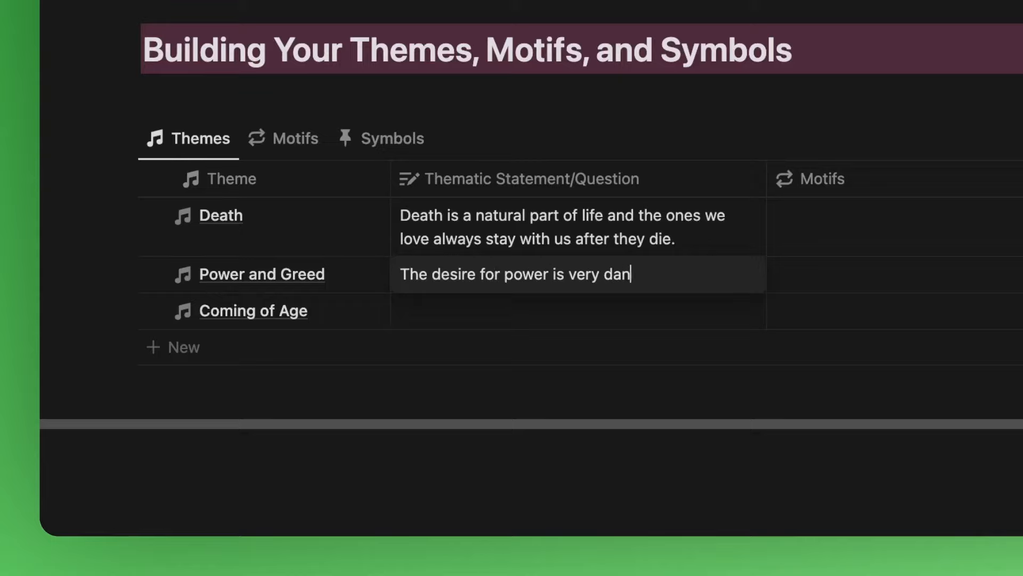
type("gerous.")
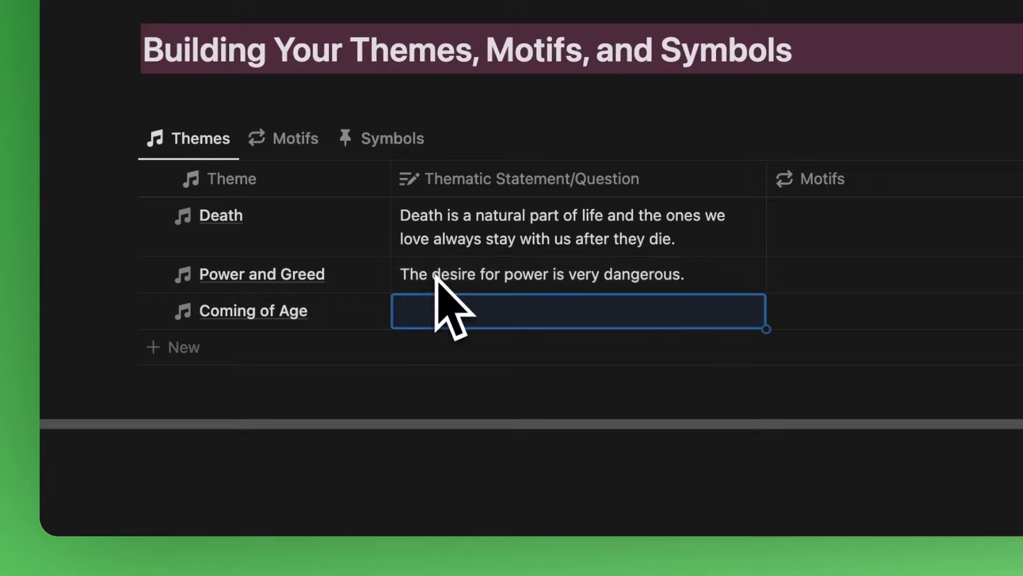
type("Being a teenager and becoming an adult")
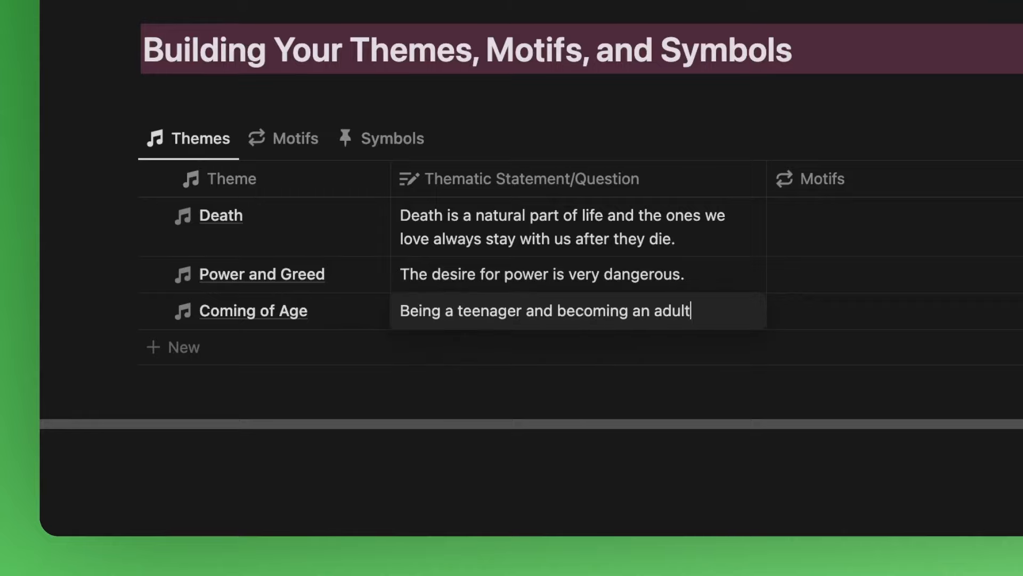
type("can be a messy experience.")
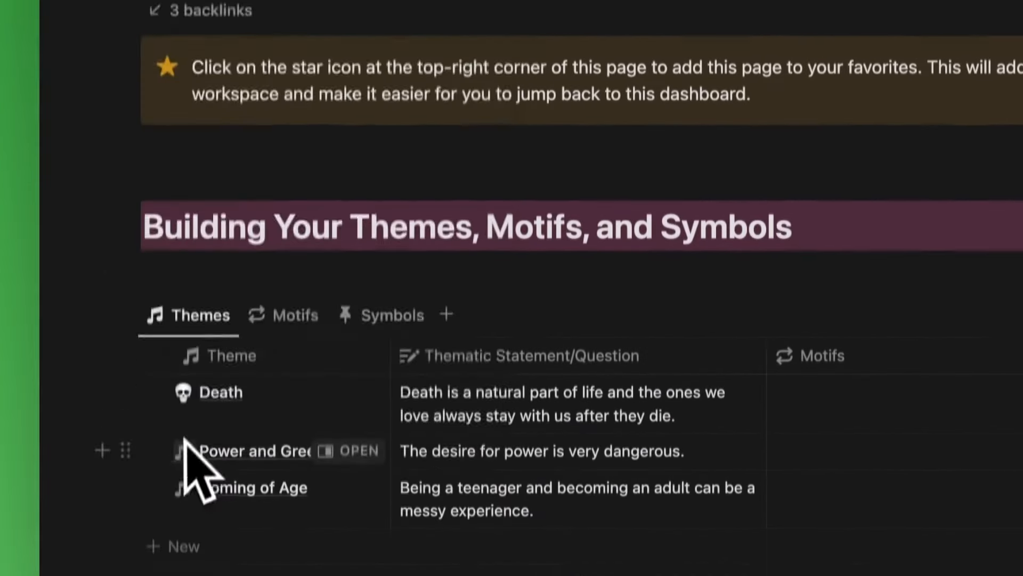
Step: Change the page icon of the Power and Greed theme
left_click(182, 450)
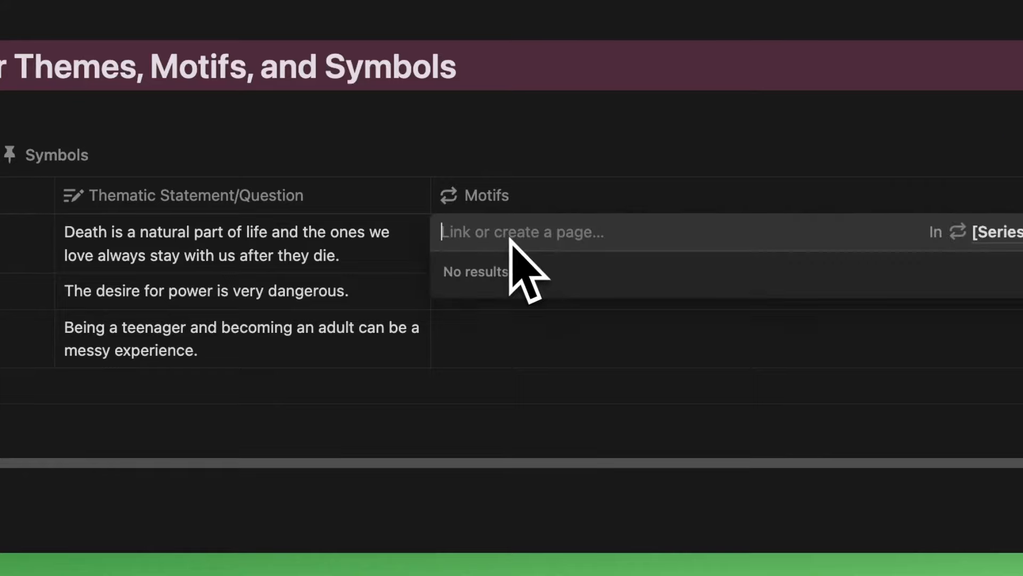
Step: Create and link Death motifs: Seeking immortality, Sacrificing one's life, Not fearing death, Connection to loved ones
type("Seeking immortality")
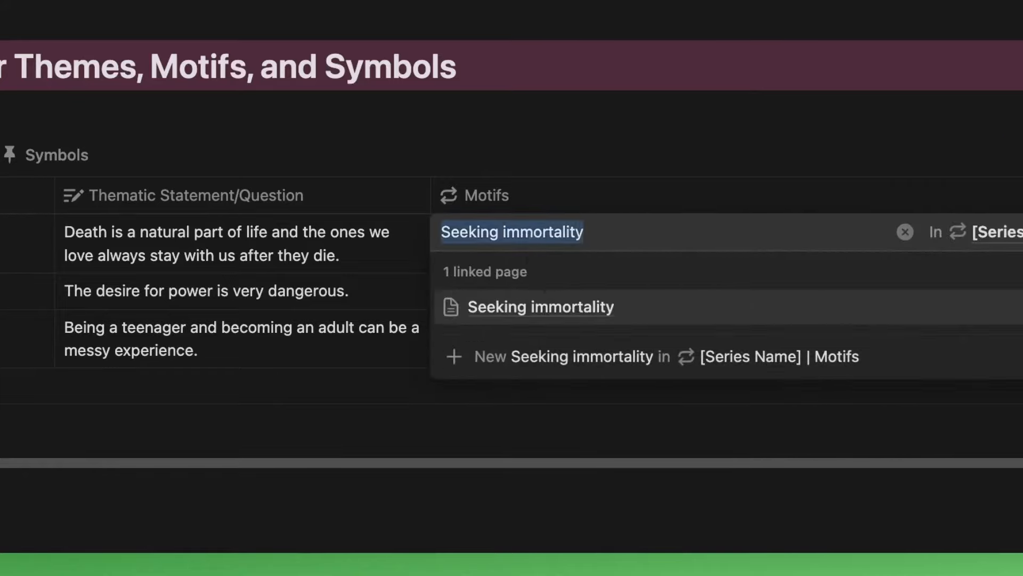
type("Sacrificing one's life")
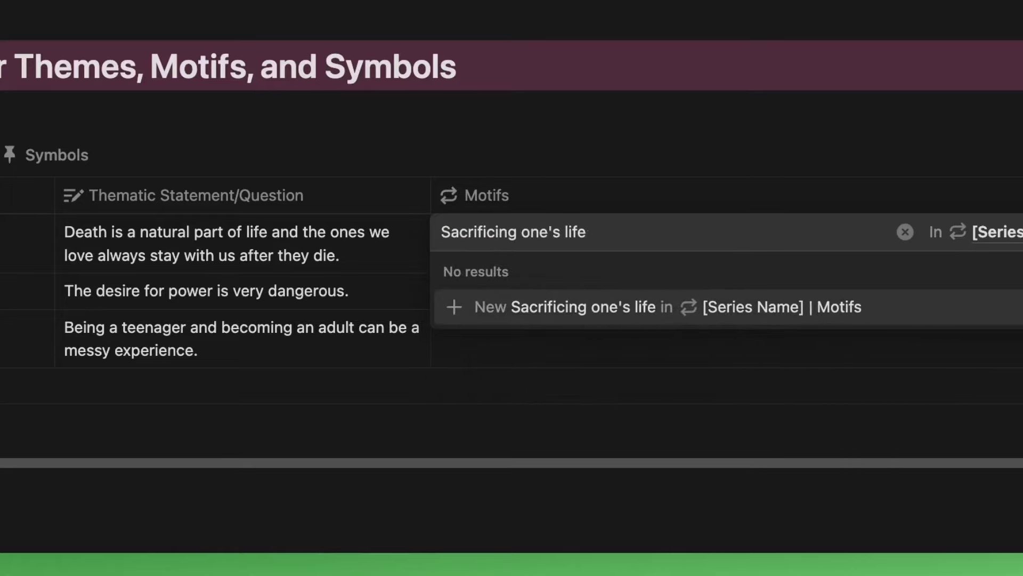
type("Not fearing d")
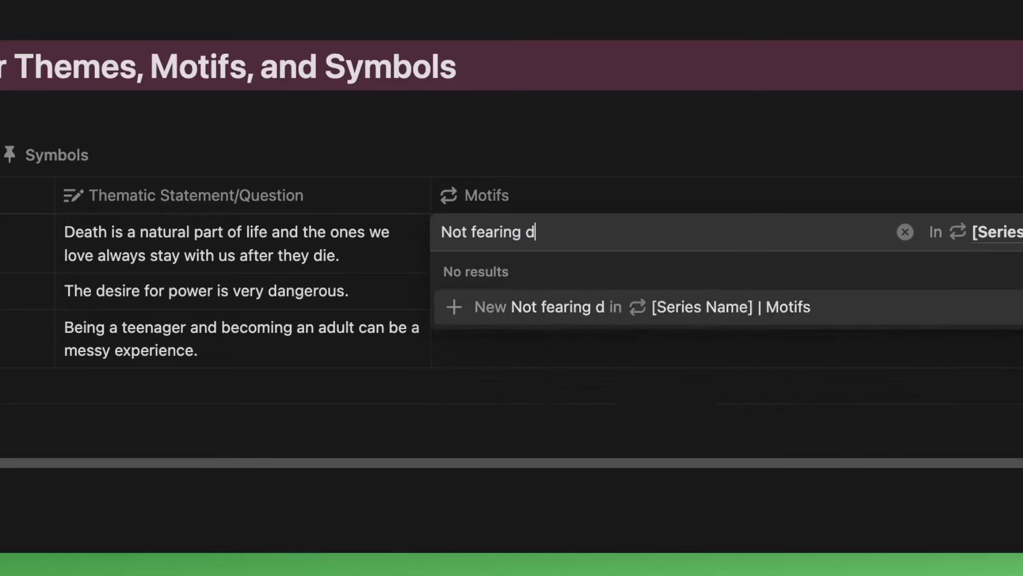
type("Connection")
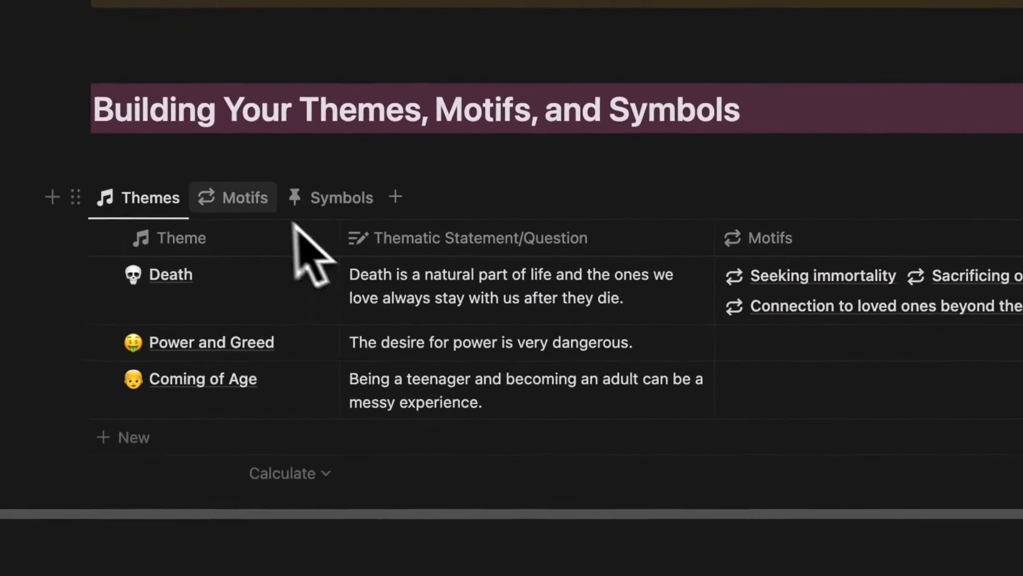
Step: In the motifs-by-theme view, create the Sorcerer's Stone Elixir of Life symbol for Seeking immortality
left_click(232, 198)
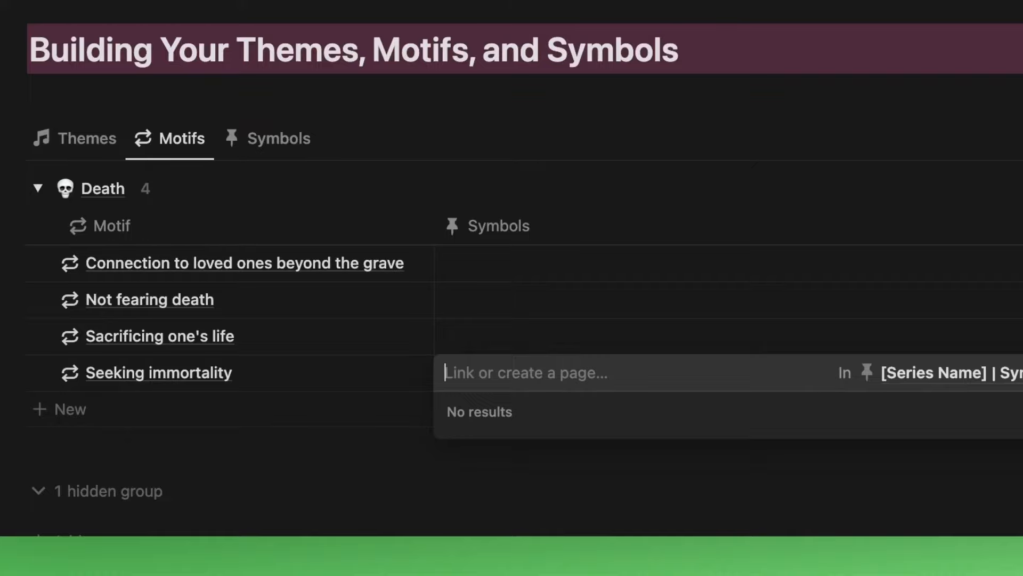
type("The Sorcerer's S")
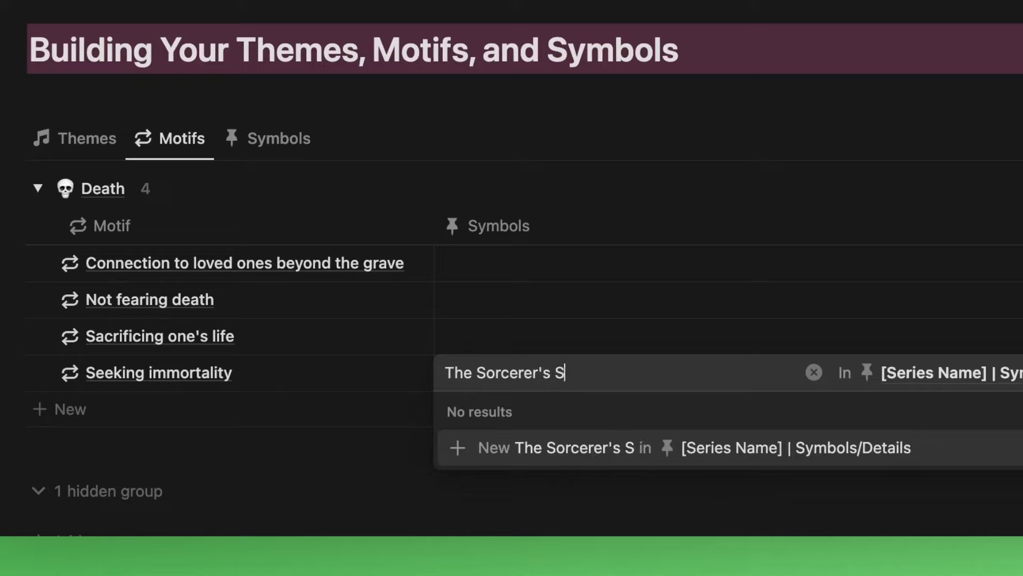
type("tone can create")
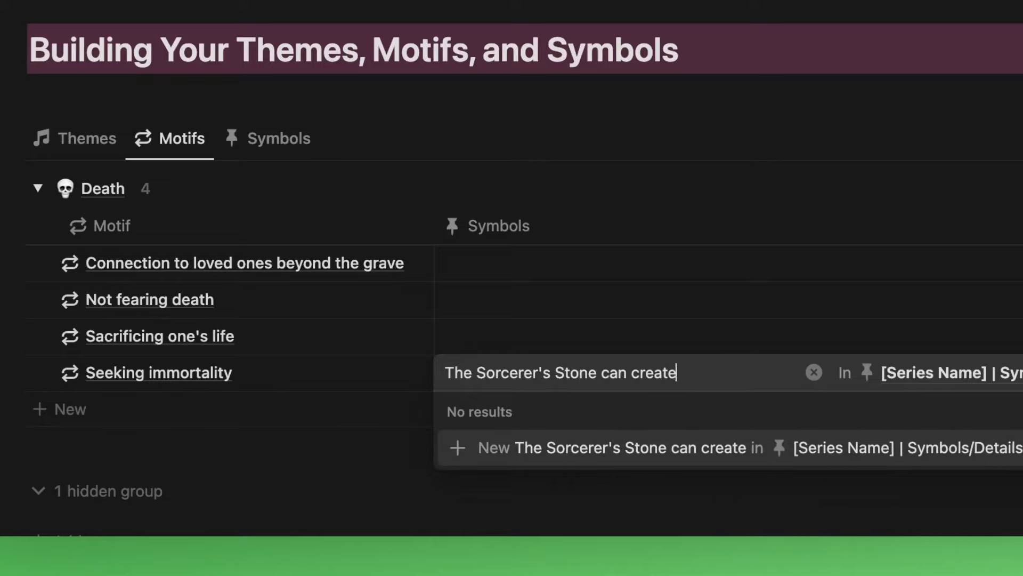
type("the Elixir of Life which makes the drinker immortal.")
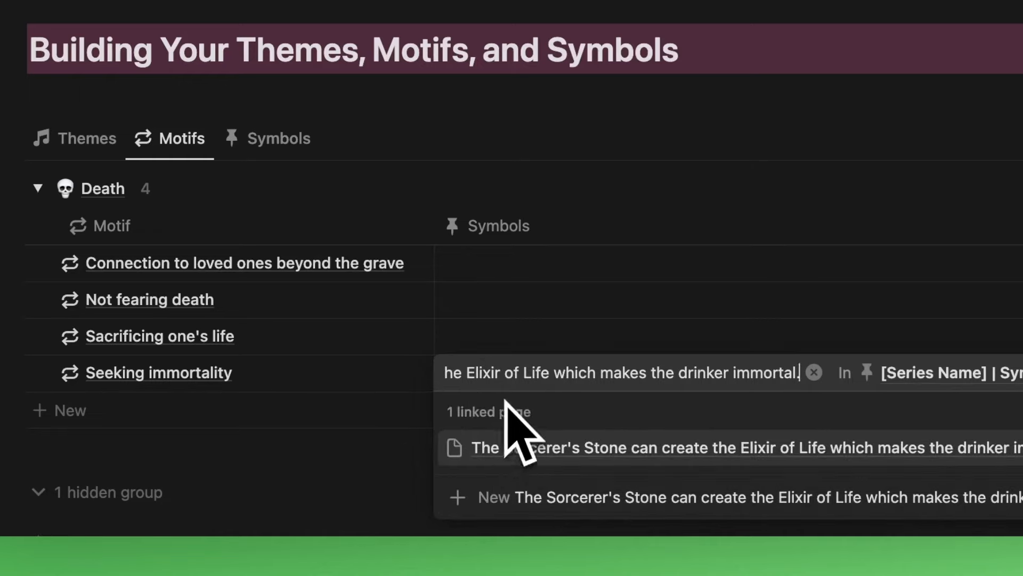
left_click(813, 373)
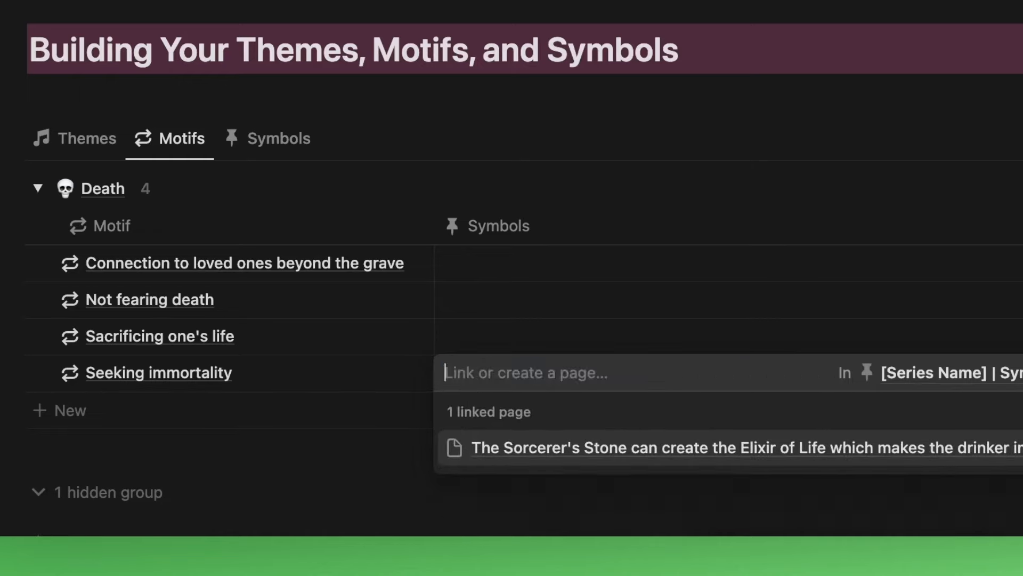
Step: Create and link the Voldemort's horcruxes symbol to Seeking immortality
type("Voldemort uses horcruxes to cheat death thus ma")
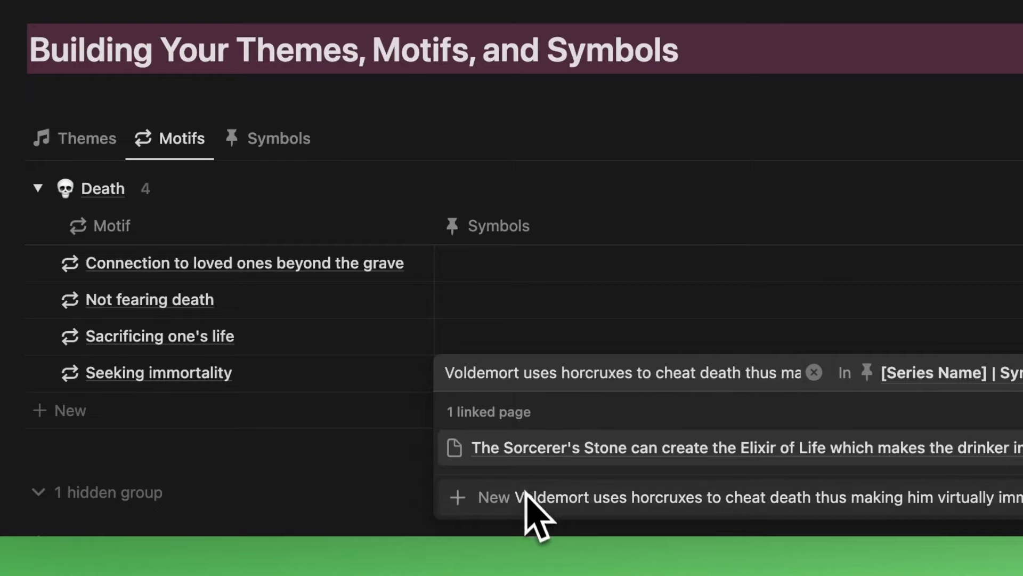
left_click(516, 497)
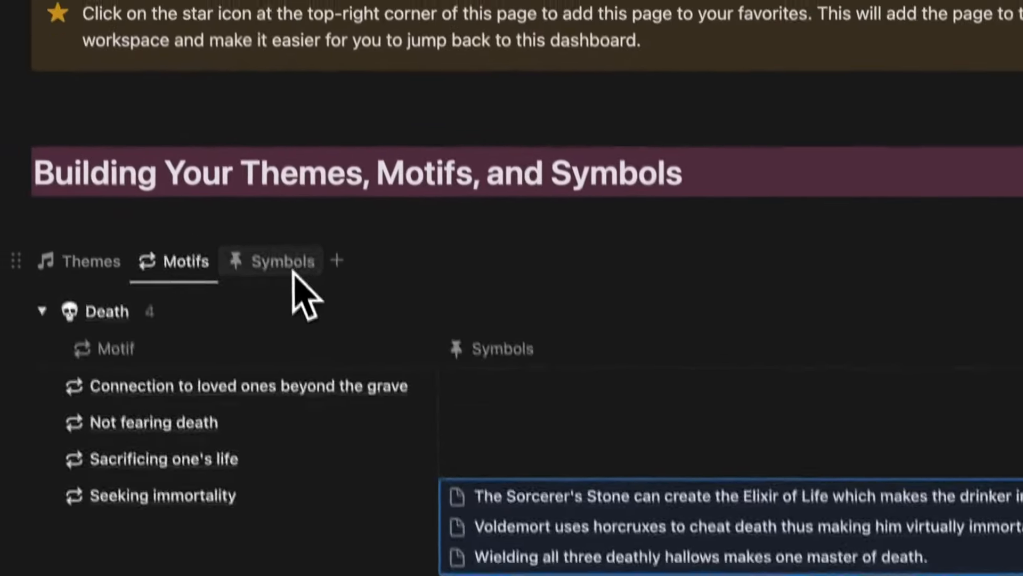
Step: In the Symbols view, link the Elixir of Life symbol to the Sorcerer's Stone world element
left_click(284, 261)
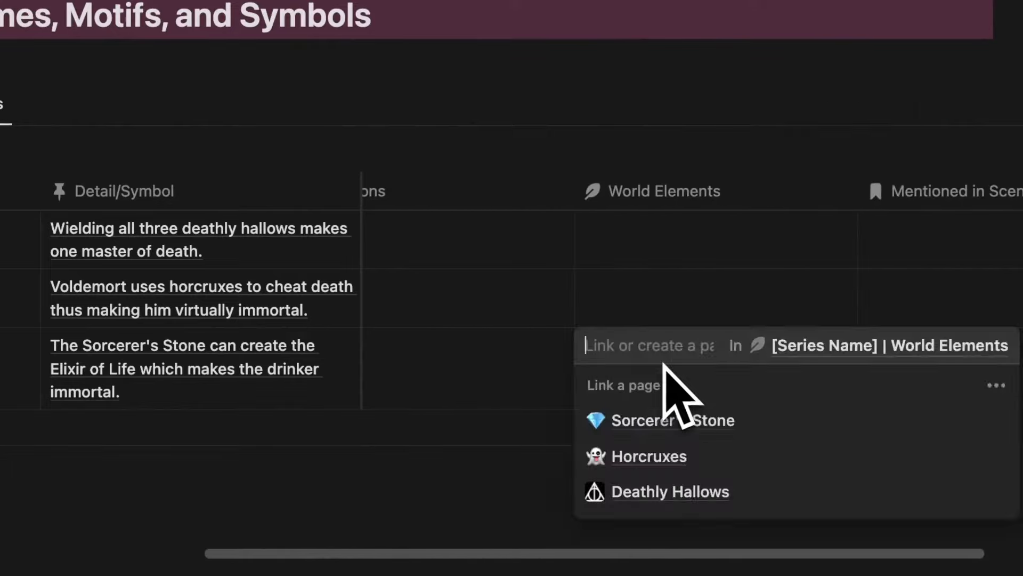
left_click(671, 420)
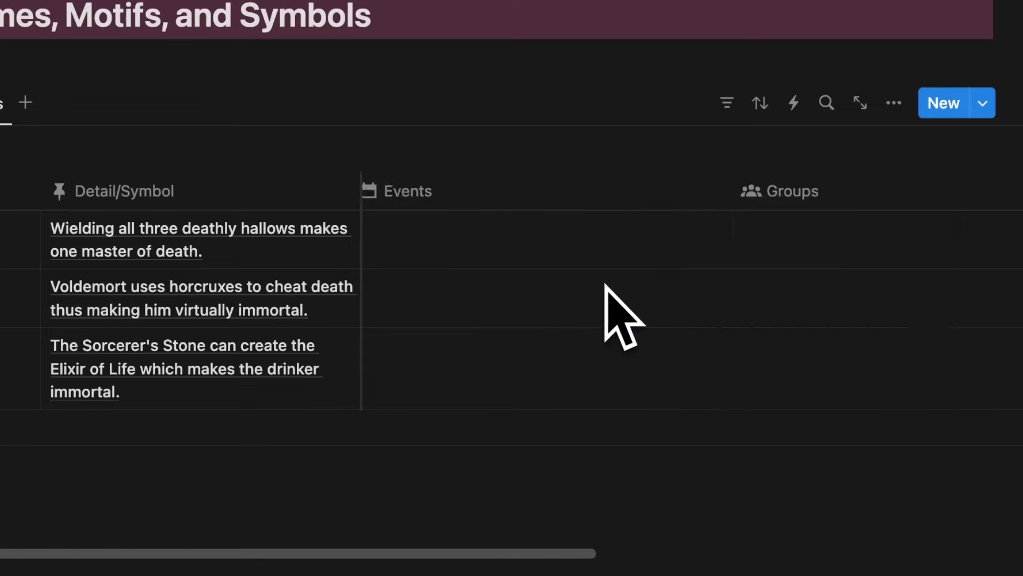
left_click(523, 301)
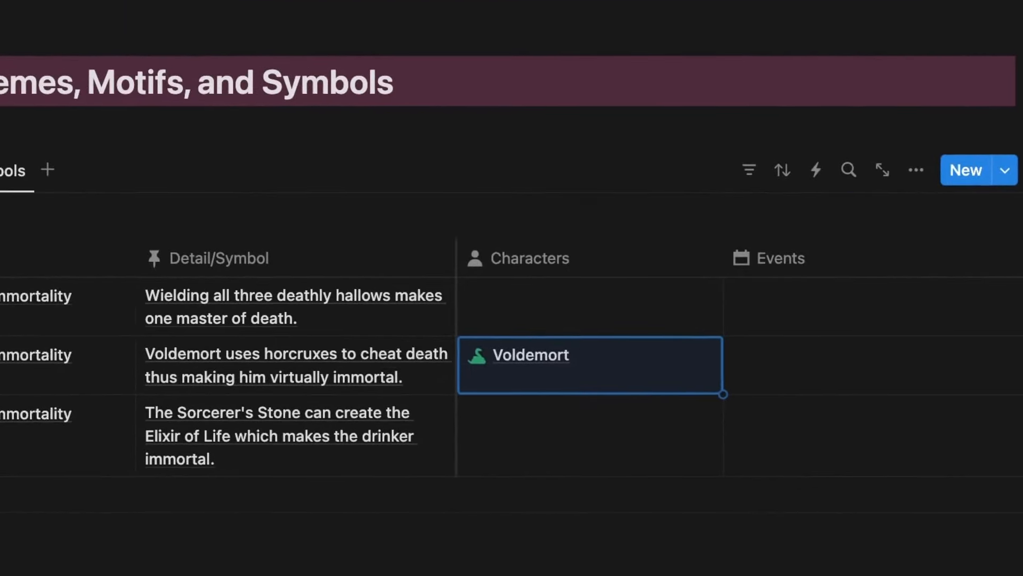
Step: Link the horcrux symbol to Horcruxes and the deathly hallows symbol to Deathly Hallows
scroll("right", 3)
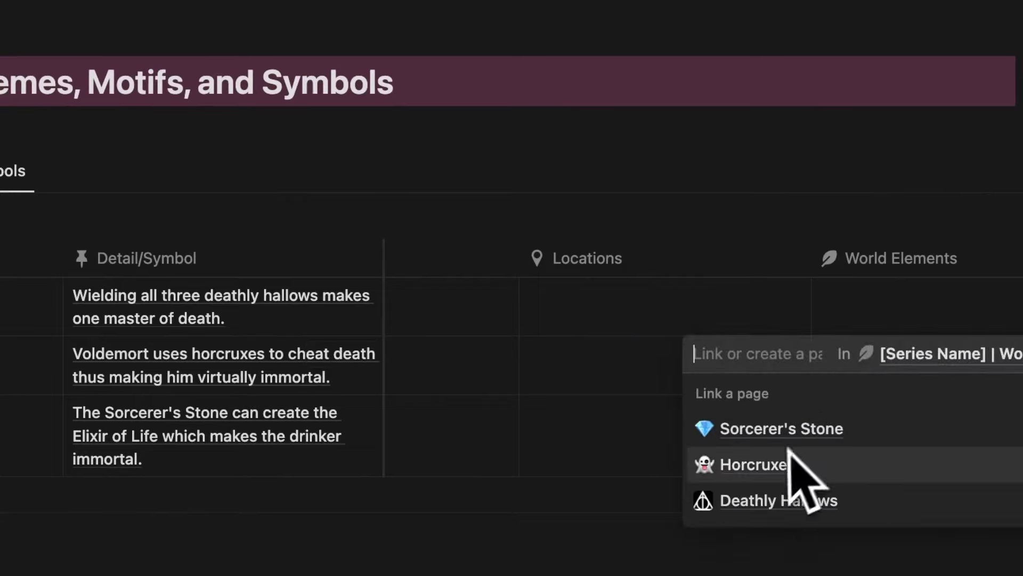
left_click(751, 464)
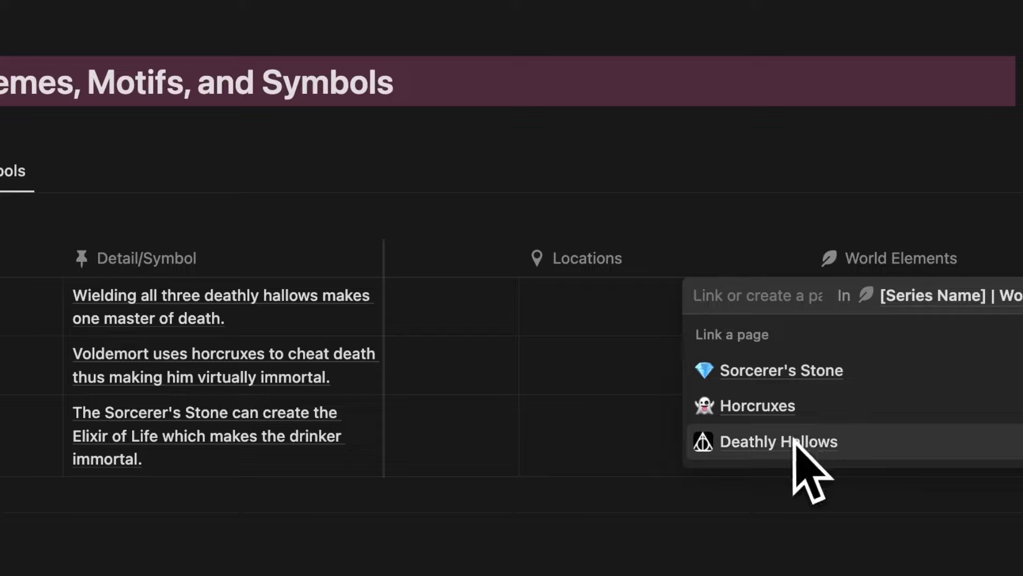
left_click(778, 442)
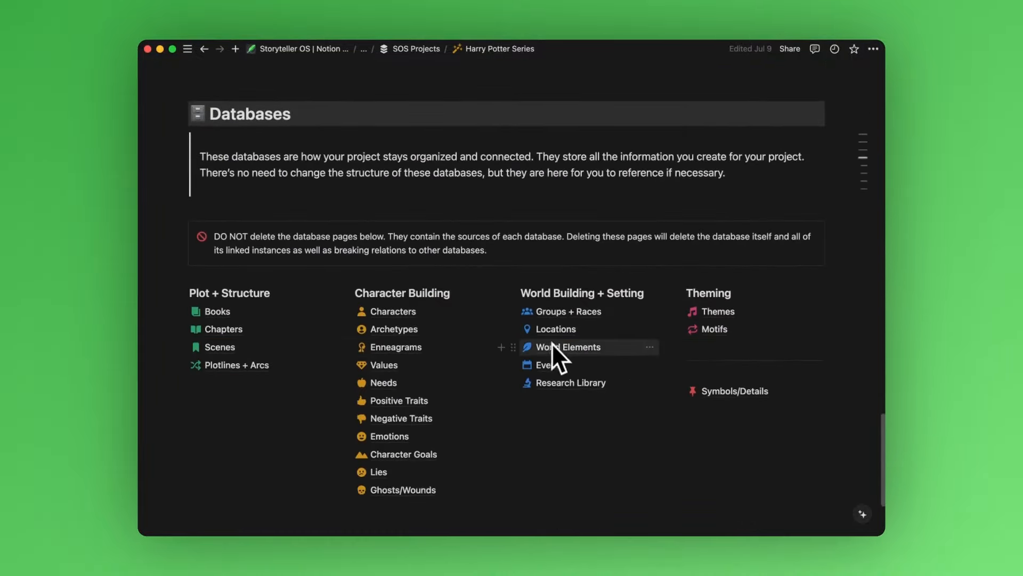
Step: From the World Elements database, open the Sorcerer's Stone element page
left_click(567, 347)
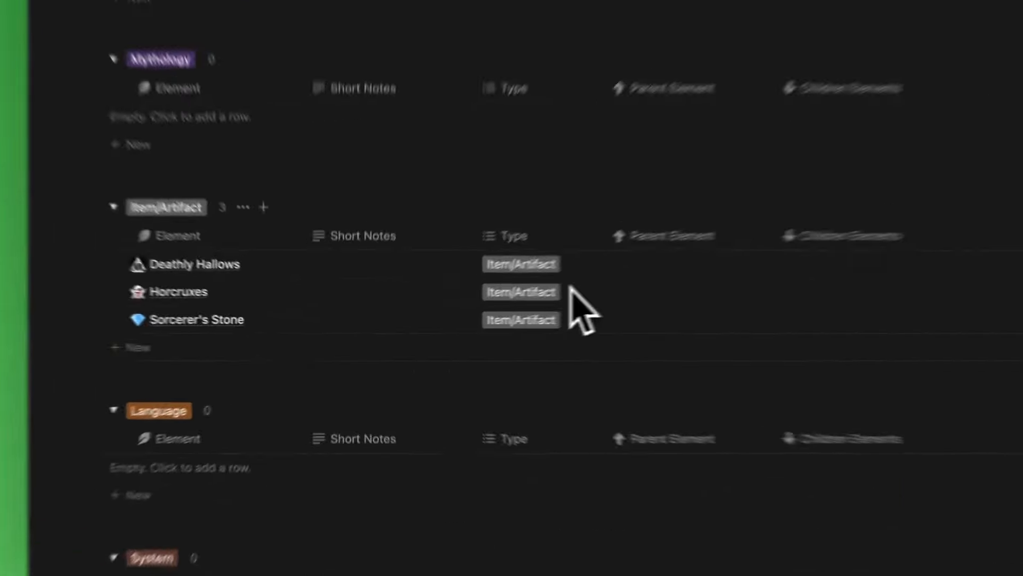
left_click(196, 320)
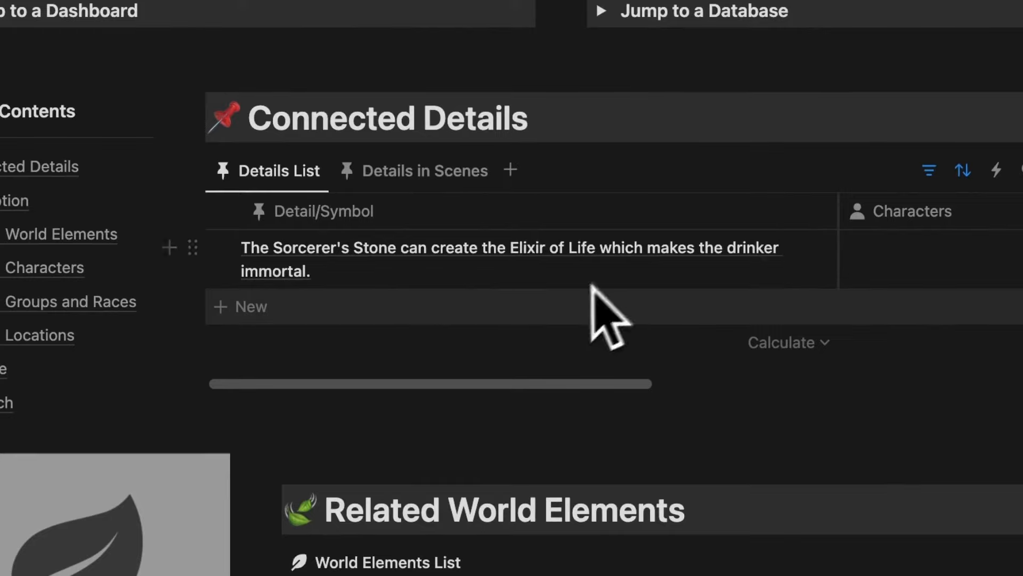
Step: Add a detail: Harry can bring his parents back by giving Voldemort the Stone, and refuses
type("Harry is give")
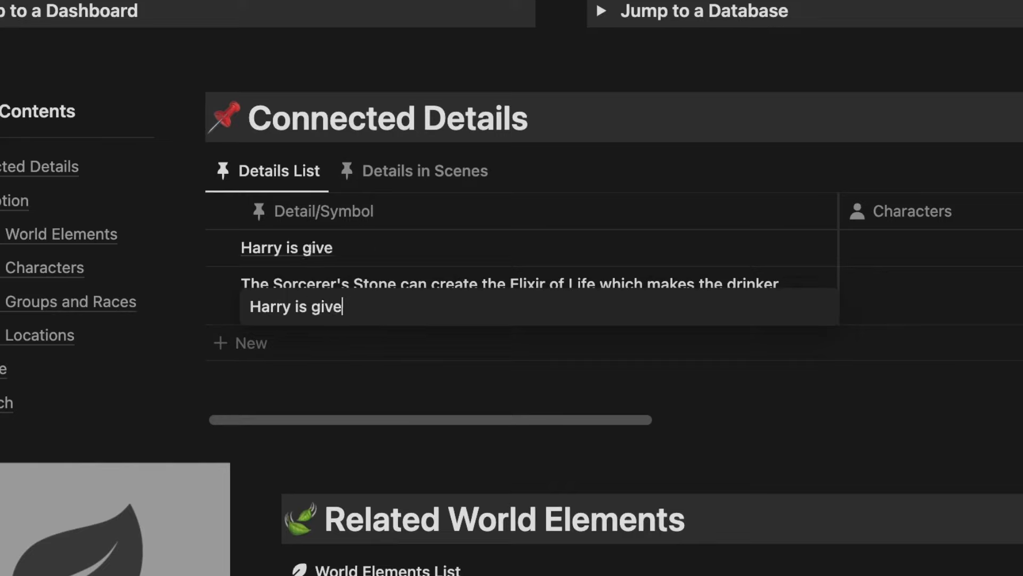
type("n the choice of bringi")
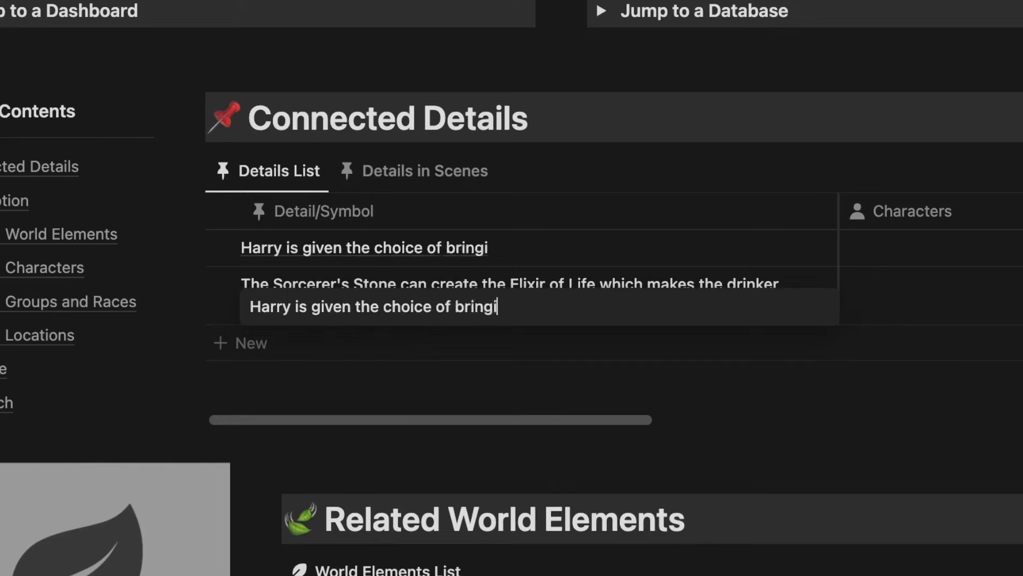
type("ng his parents back if he")
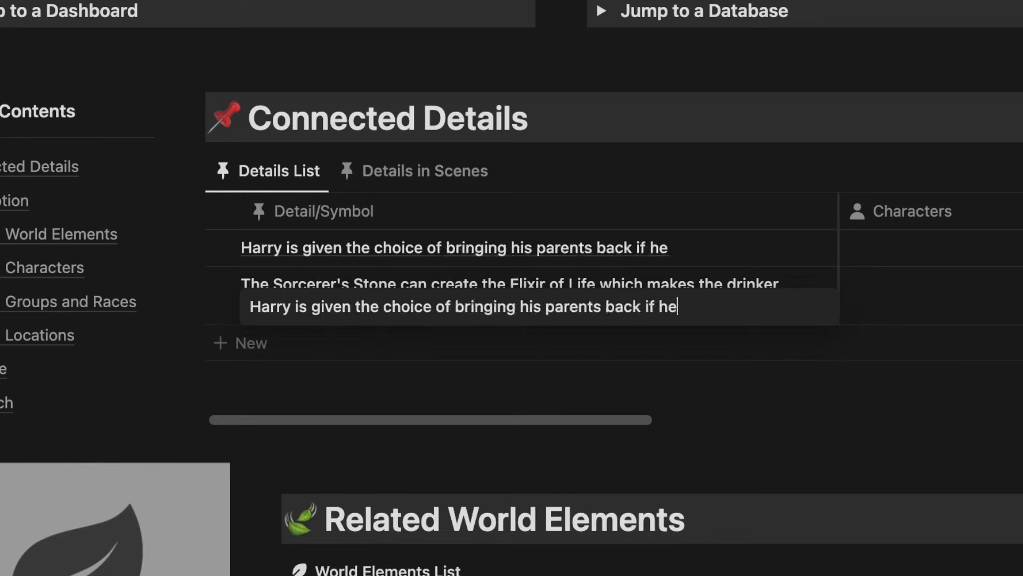
type("gives the Sorcerer's Ston")
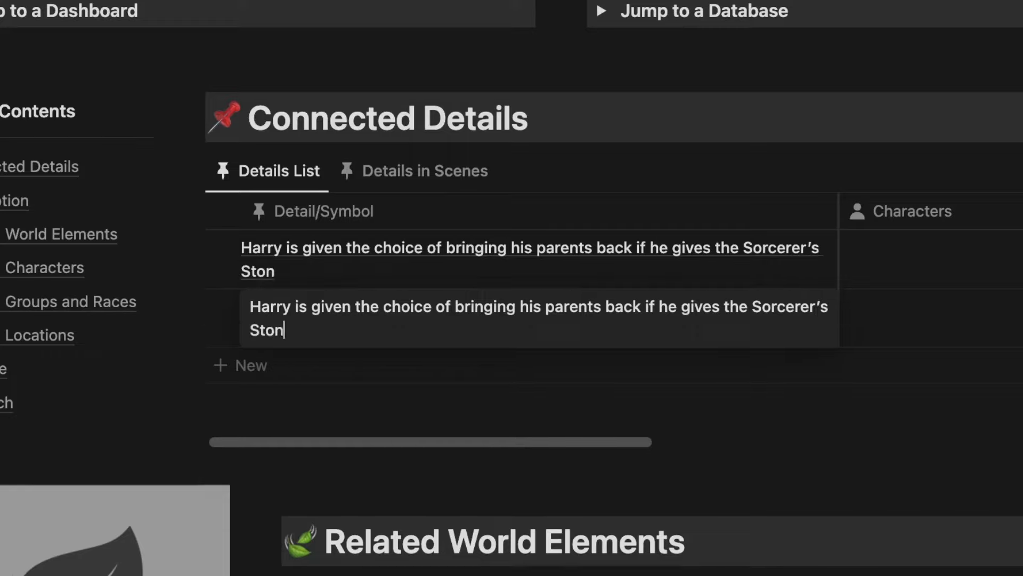
type("to Voldemort. He fr")
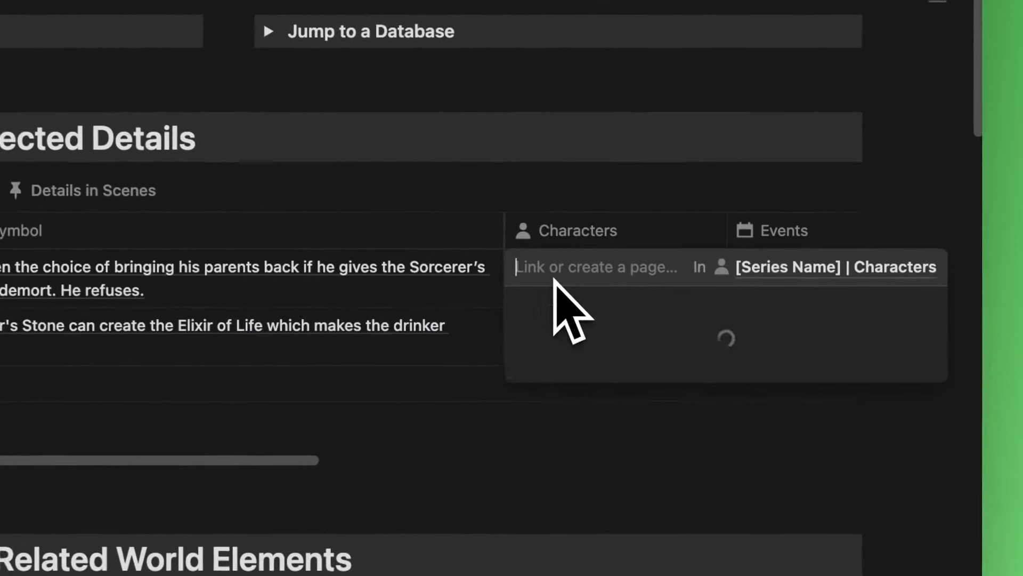
Step: Link the new detail to the Harry Potter character
type("Harry Pott")
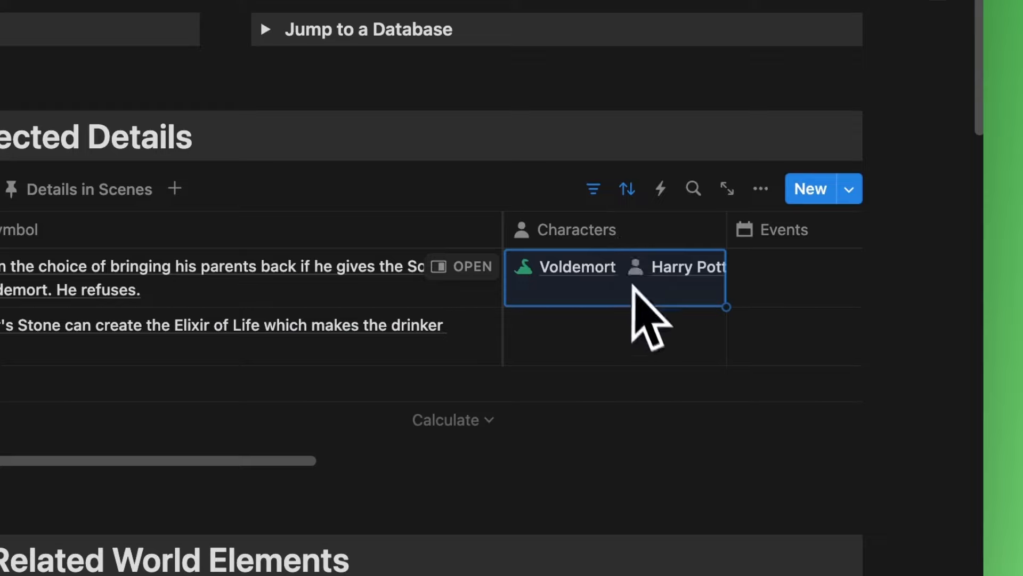
scroll("right", 3)
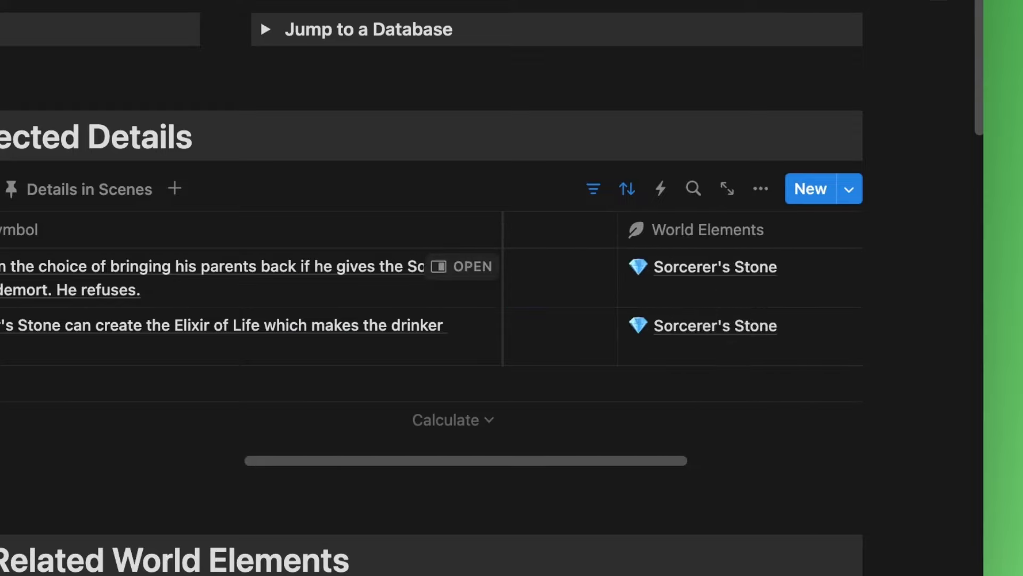
Step: Create and link the new motif Preserving the sanctity of death to Harry's refusal detail
scroll("right", 3)
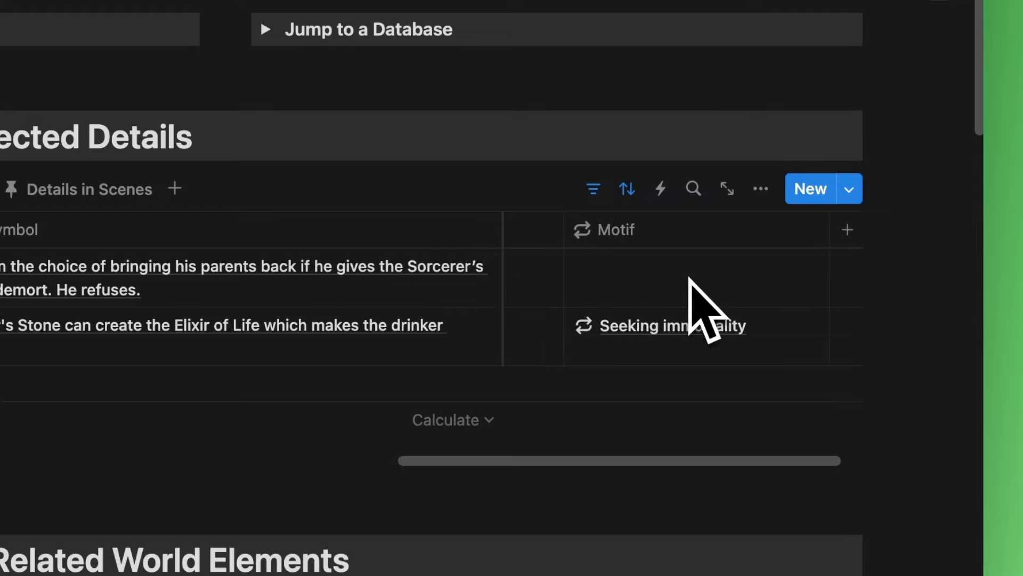
type("Preserving")
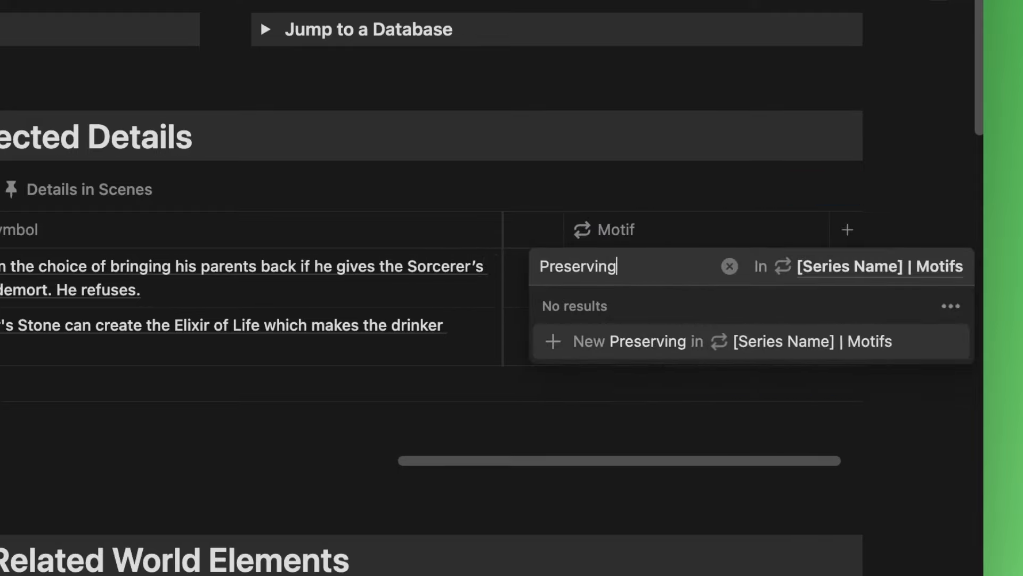
type("the sanctity of dea")
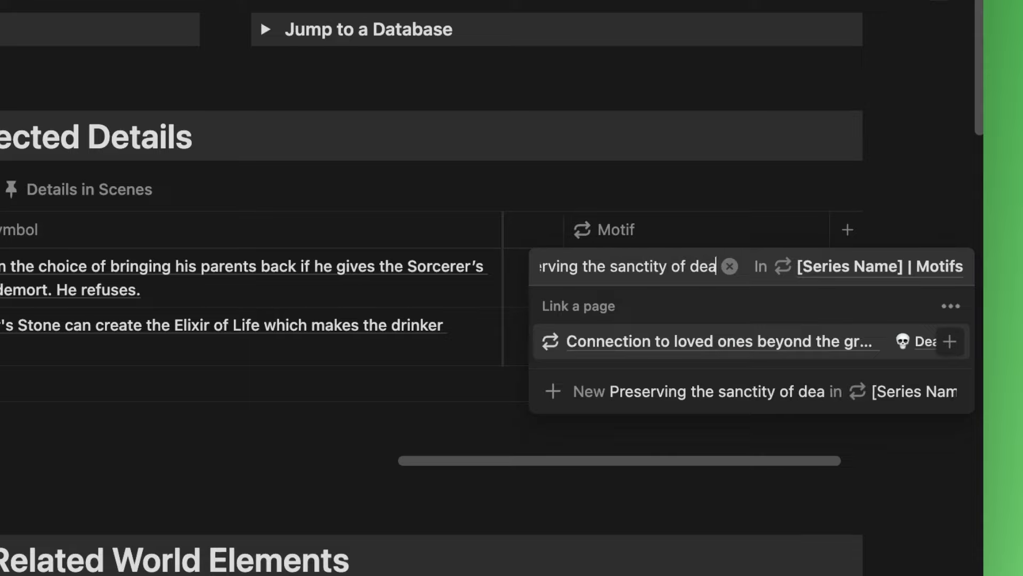
left_click(711, 391)
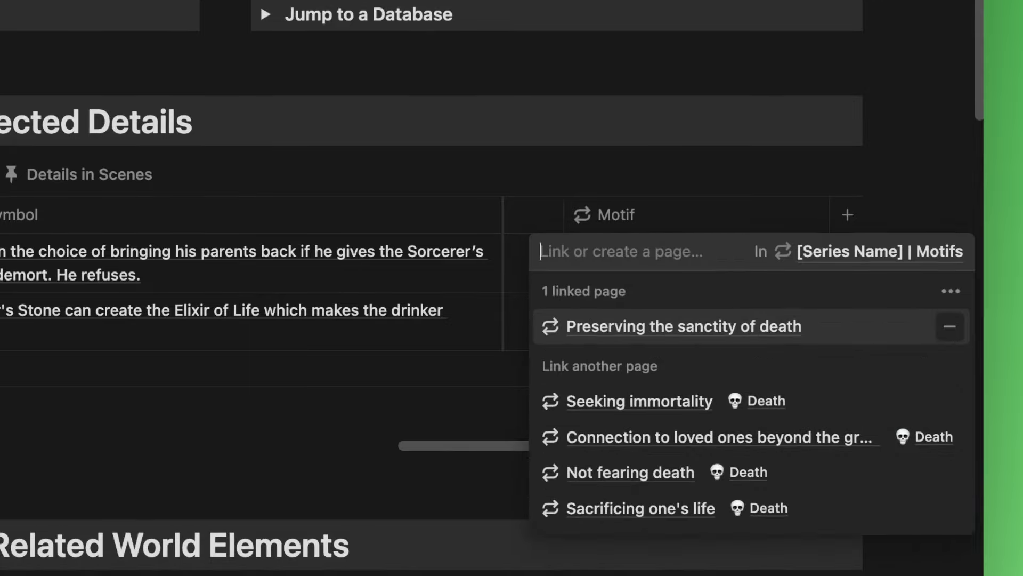
Step: On the new motif's page, assign it to a theme
left_click(682, 326)
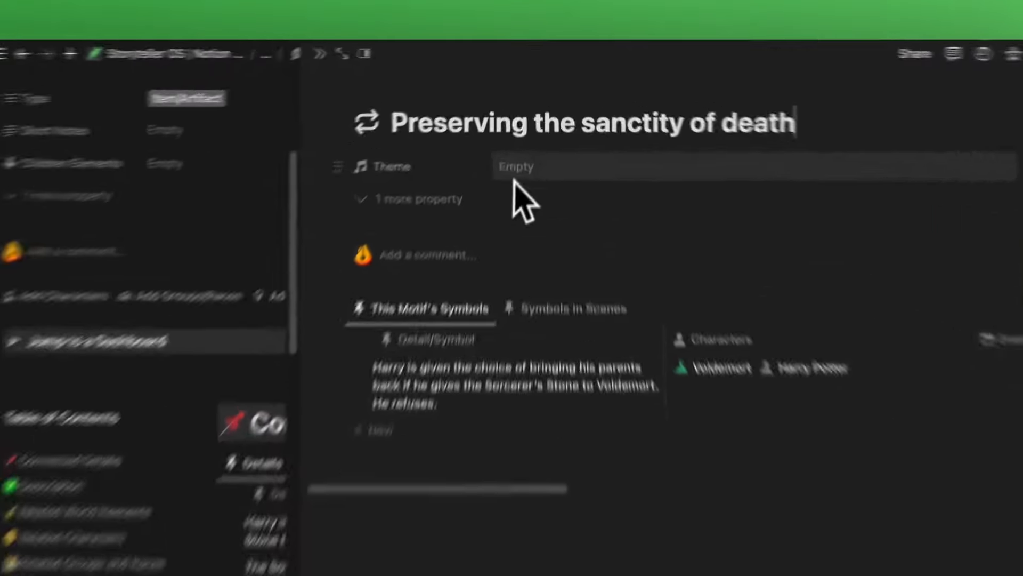
left_click(516, 167)
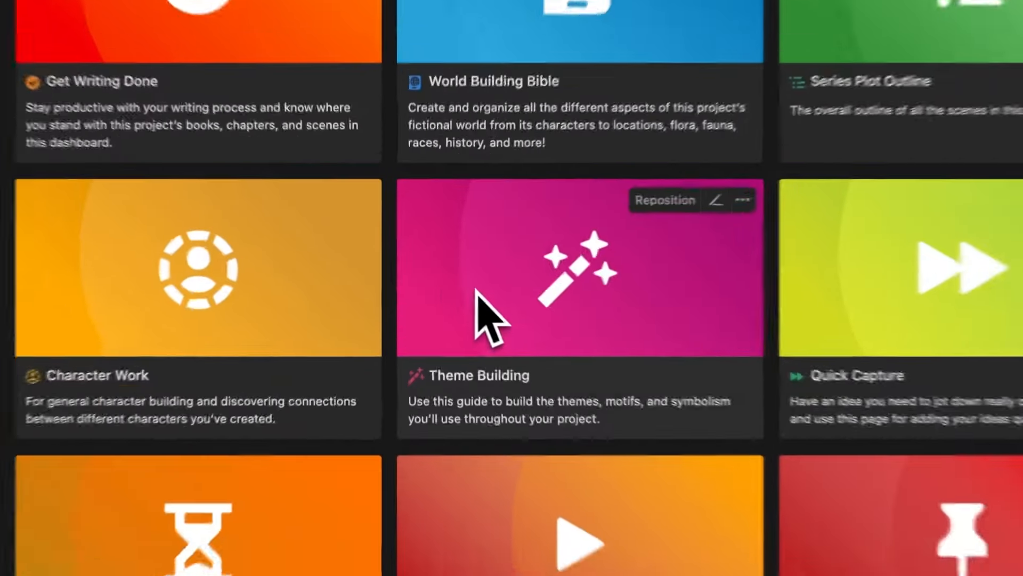
Step: Return to the Theme Building dashboard to see Harry's refusal listed among the four Death symbols
left_click(577, 268)
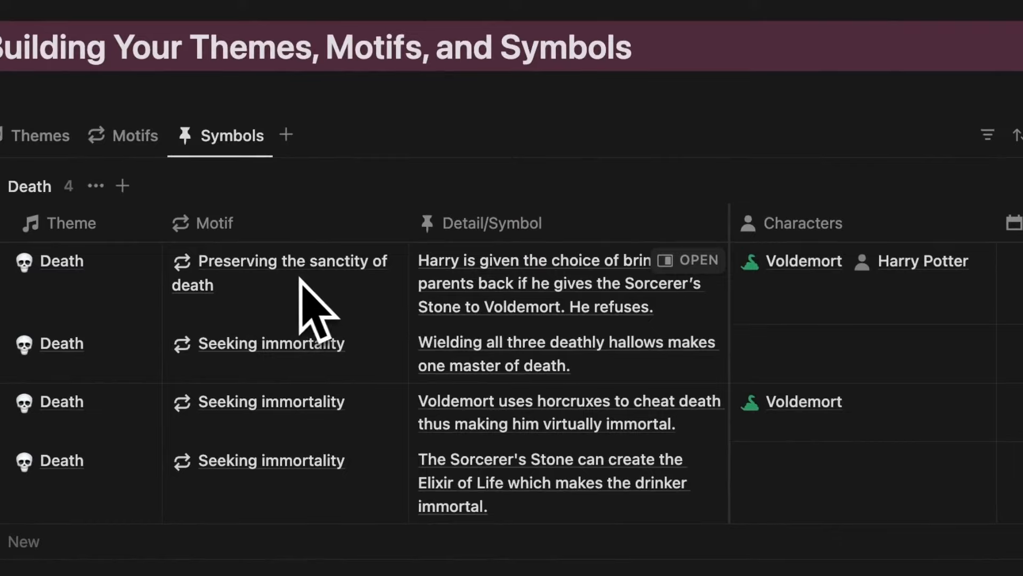
mouse_move(563, 319)
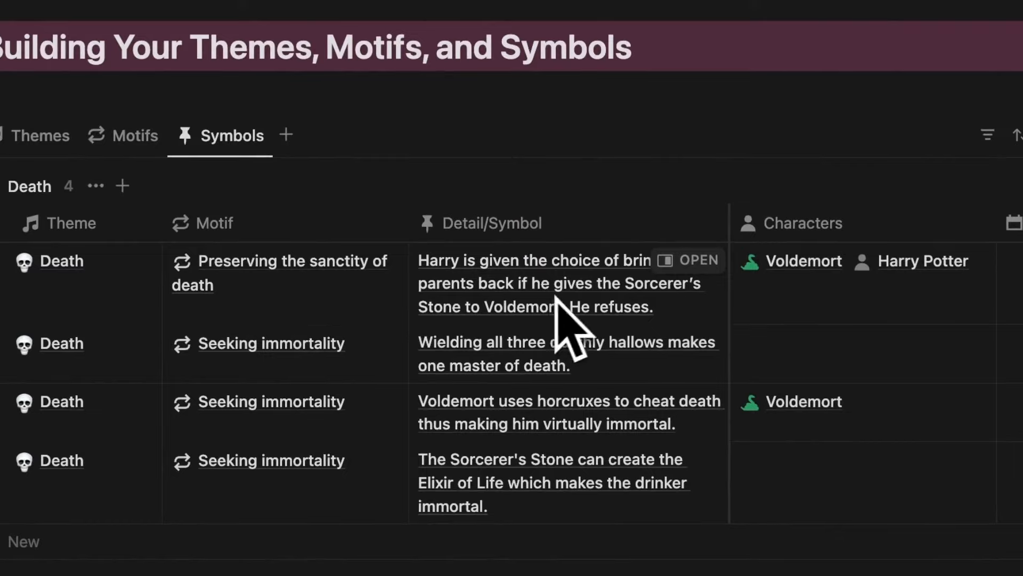
mouse_move(536, 332)
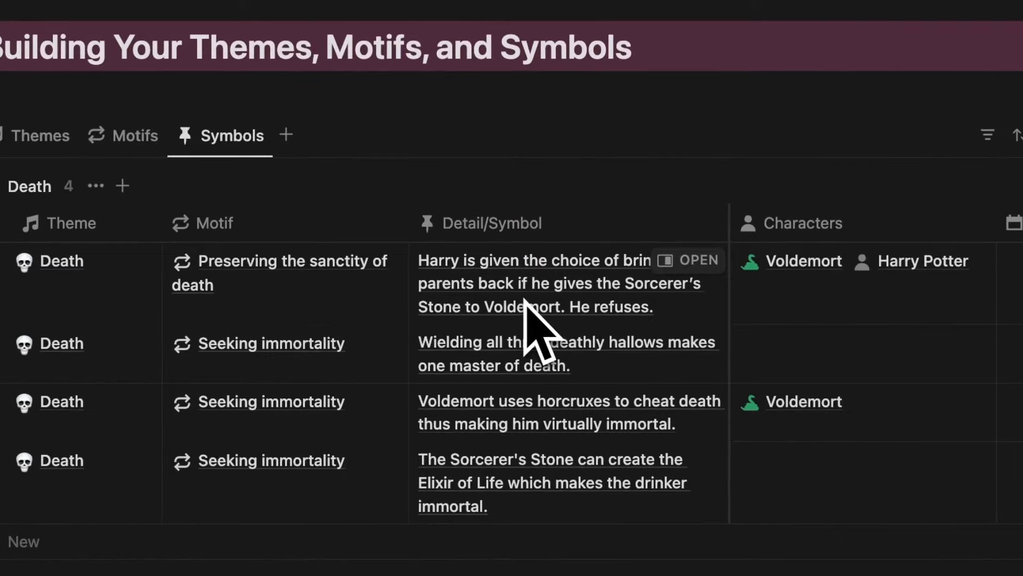